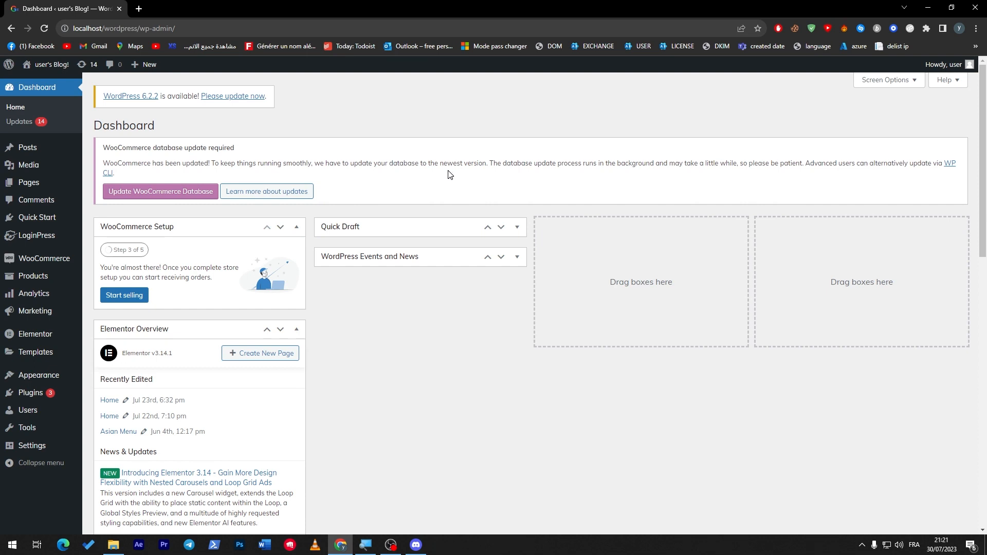
mouse_move(391, 171)
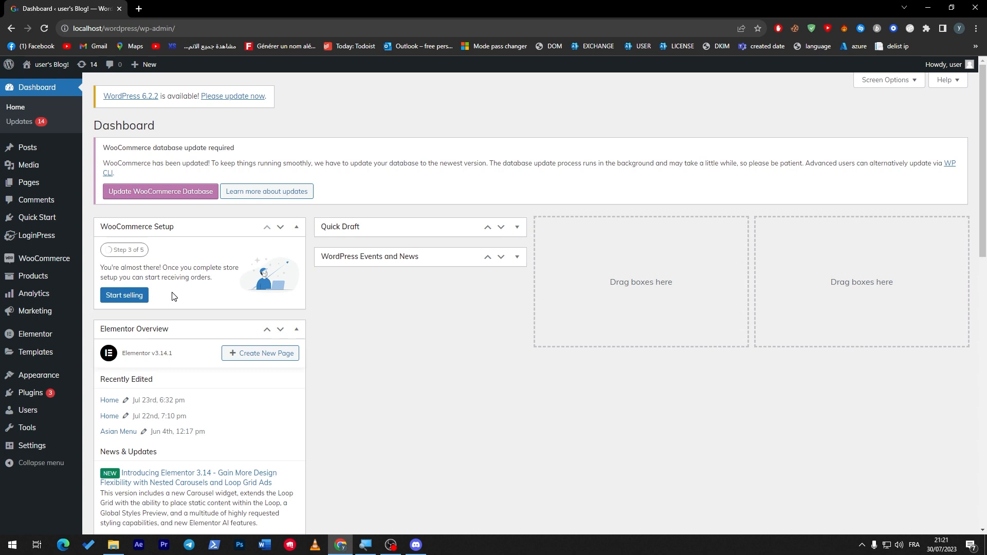
mouse_move(206, 367)
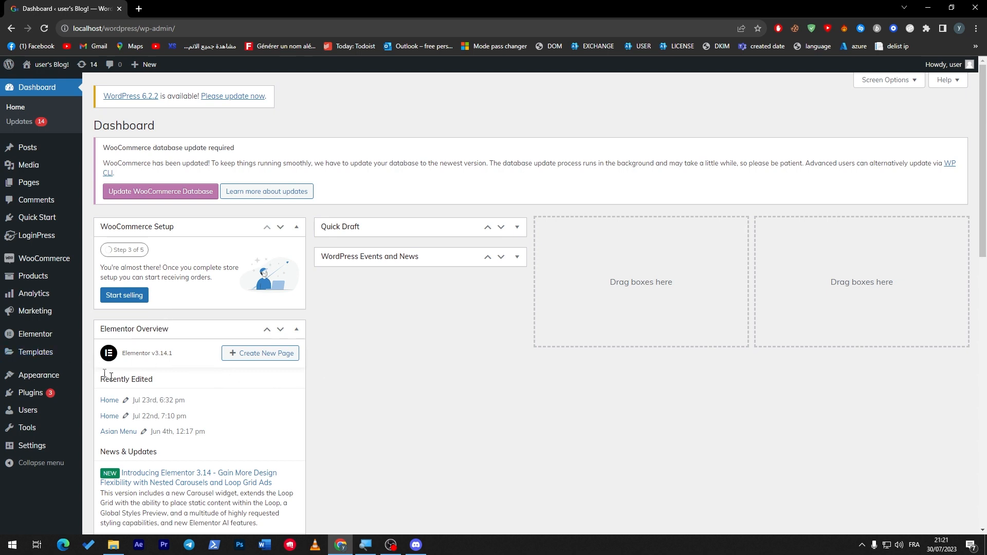
mouse_move(29, 182)
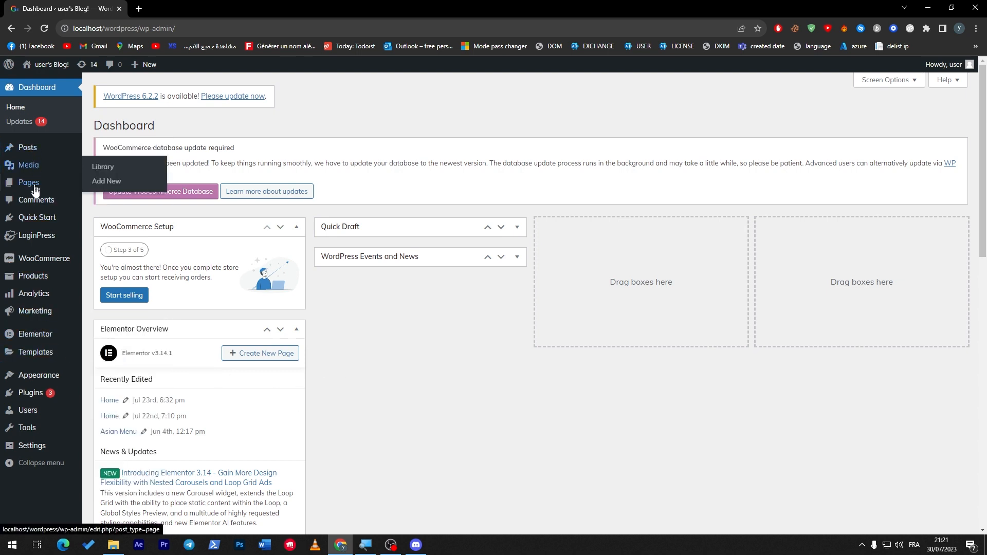
mouse_move(28, 147)
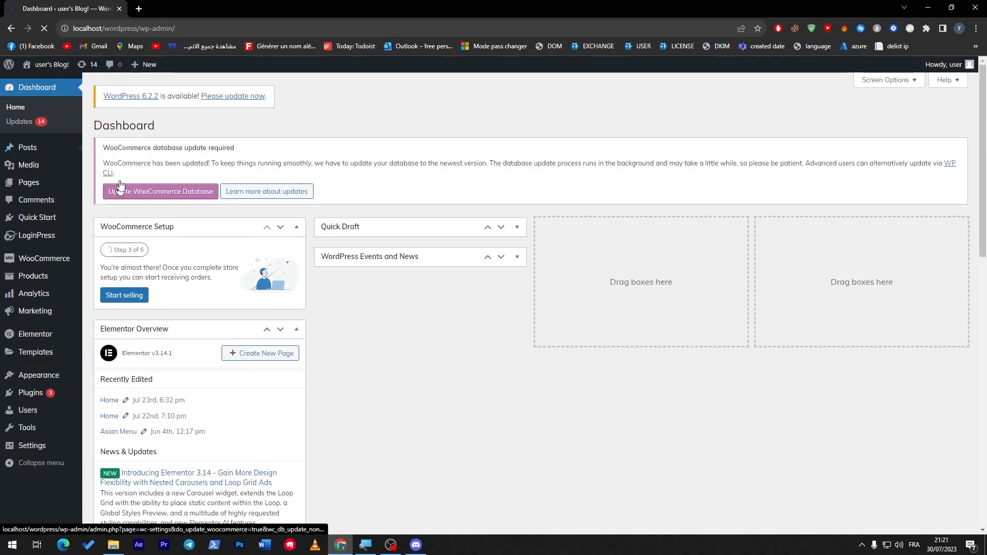
- Create a new post from the Posts list and browse the basic widgets in the editor
left_click(27, 147)
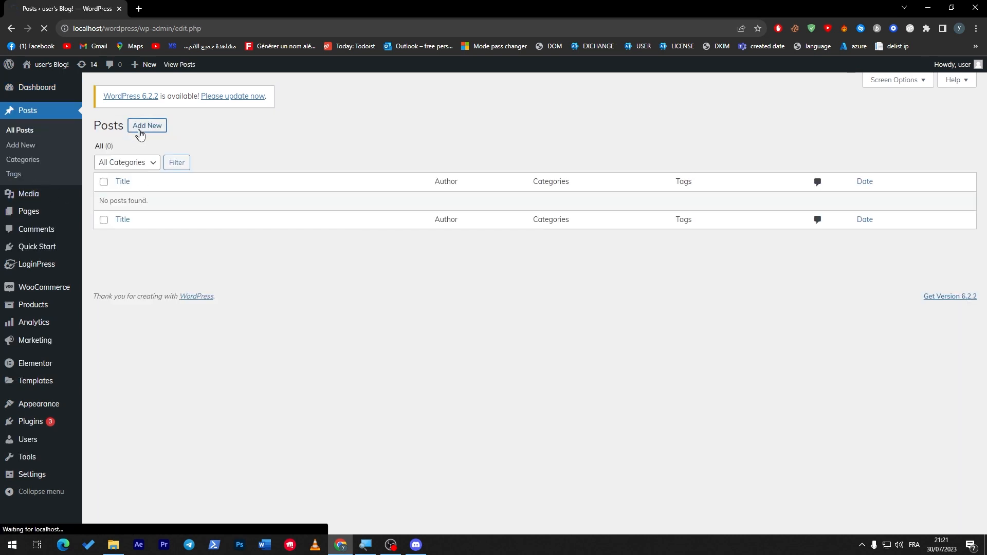
left_click(147, 126)
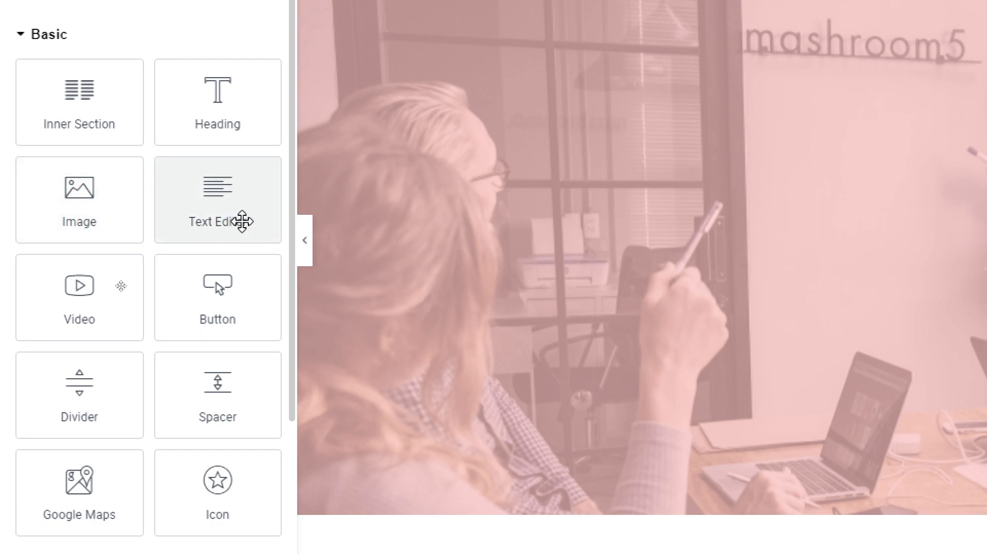
mouse_move(91, 403)
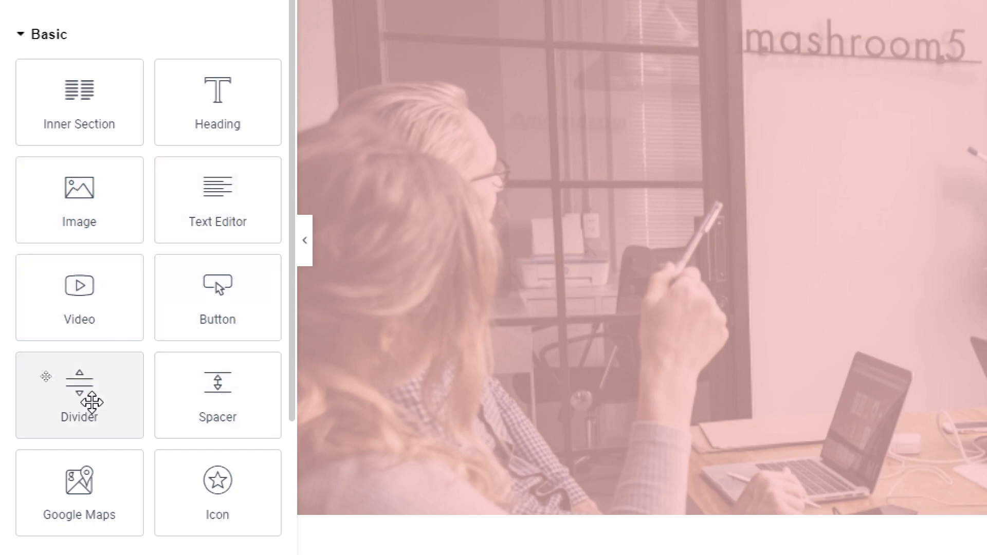
scroll("down", 3)
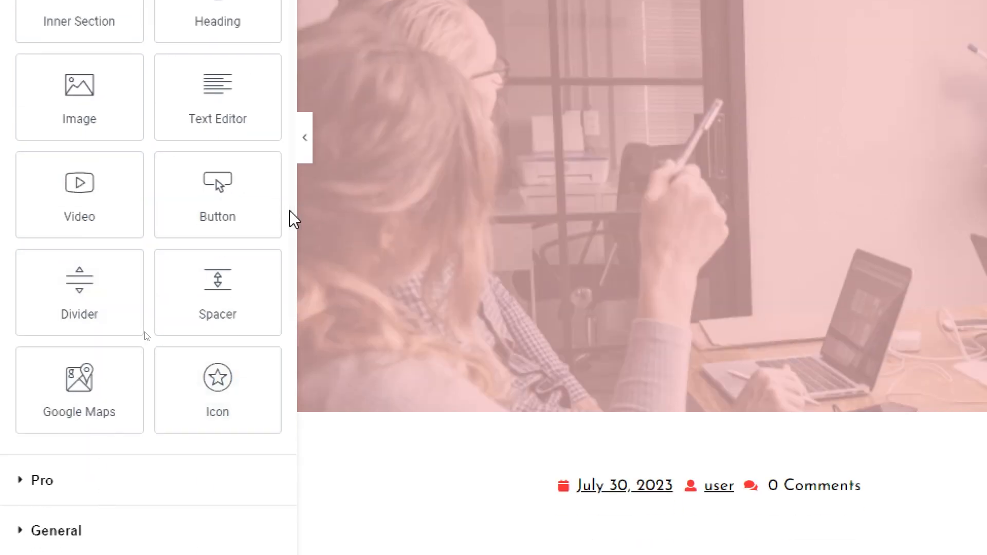
scroll("down", 3)
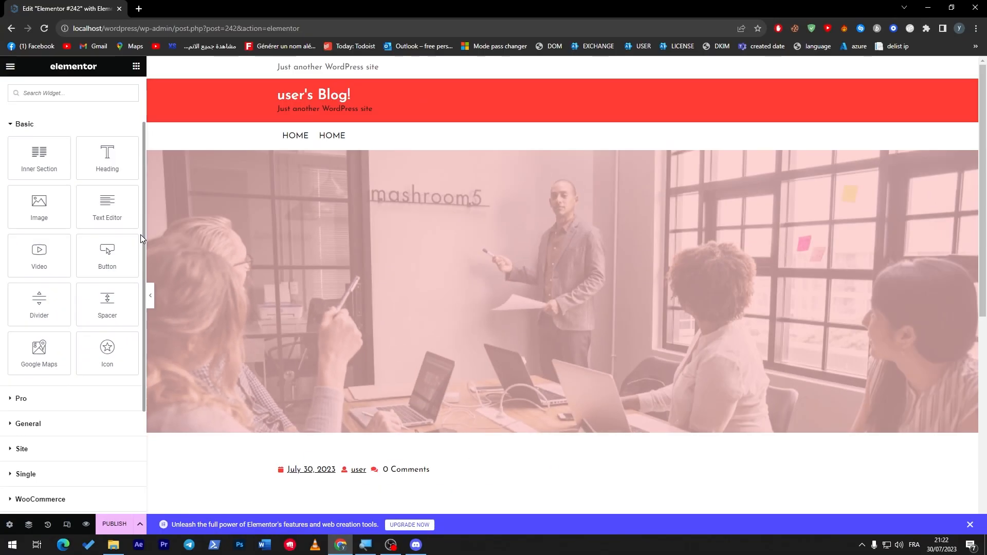
mouse_move(107, 304)
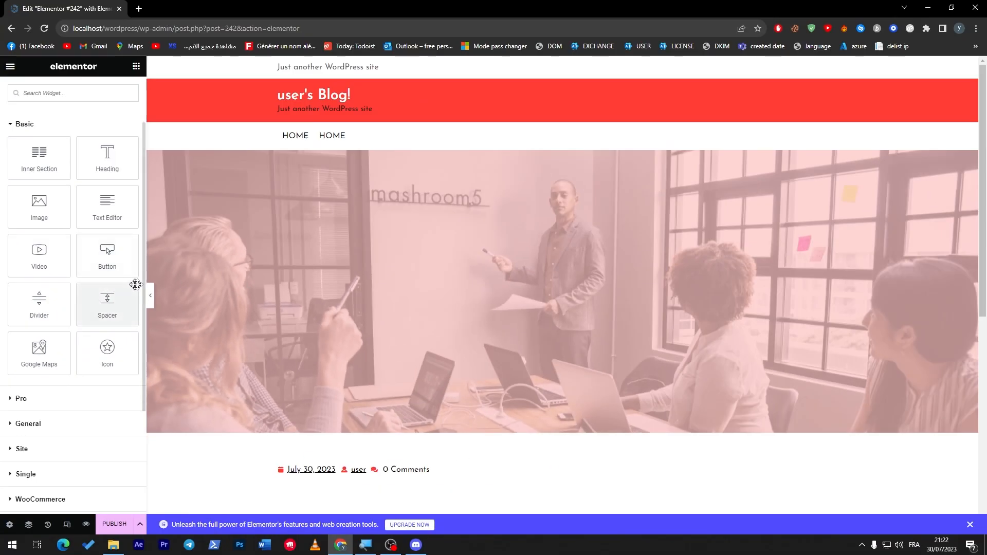
mouse_move(138, 219)
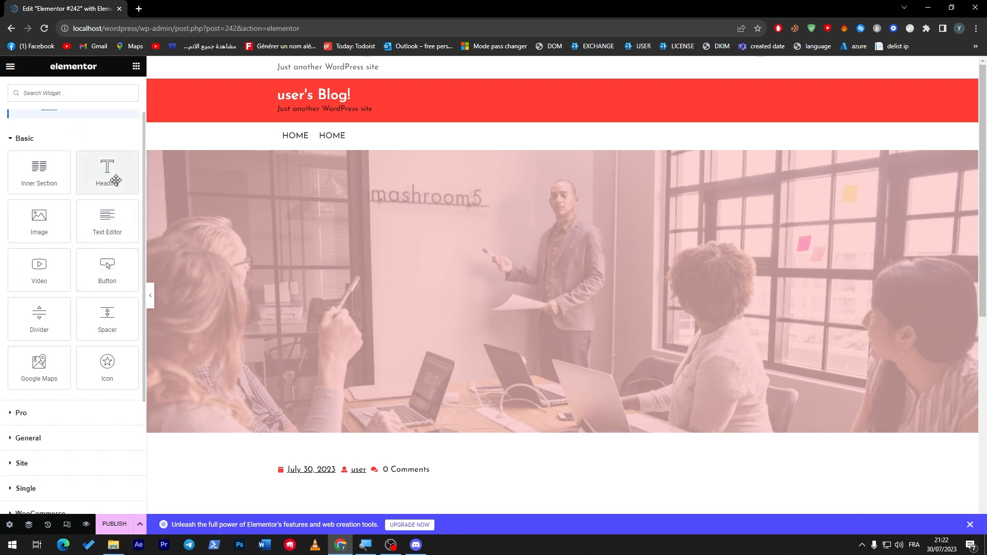
scroll("down", 3)
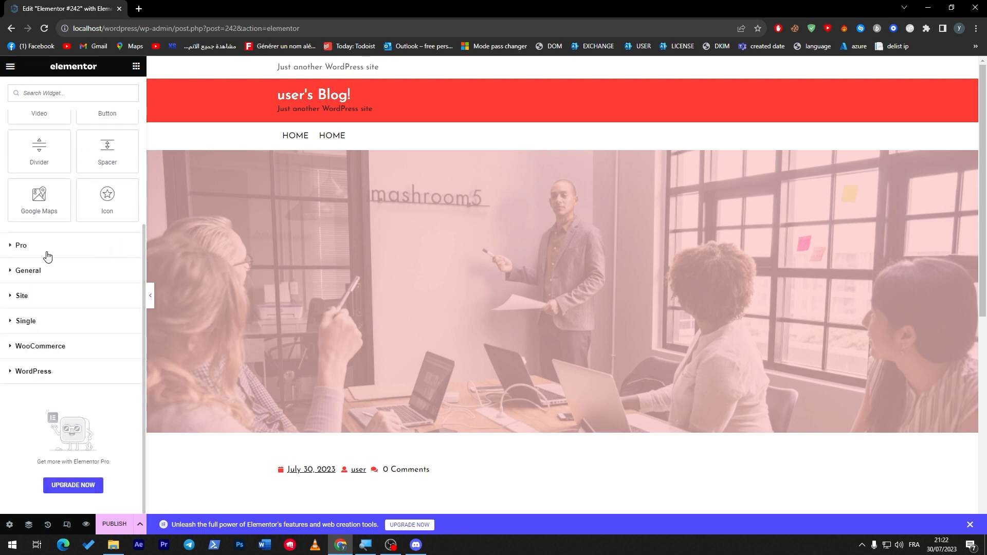
mouse_move(26, 248)
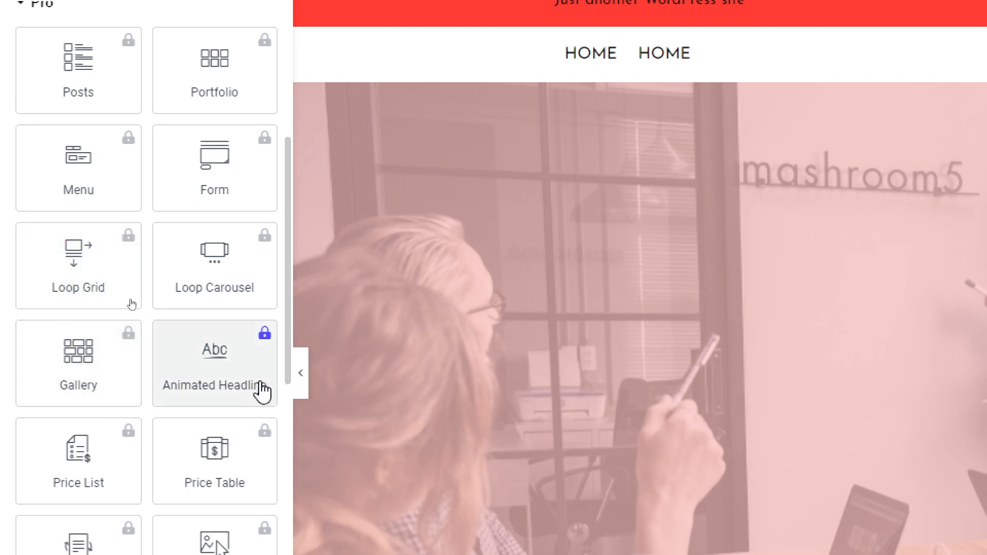
scroll("down", 3)
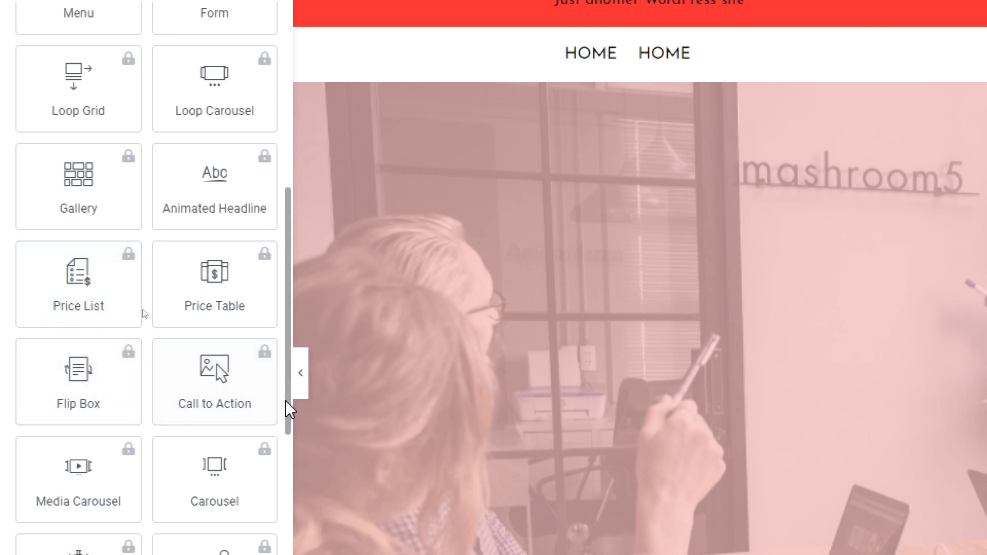
scroll("down", 3)
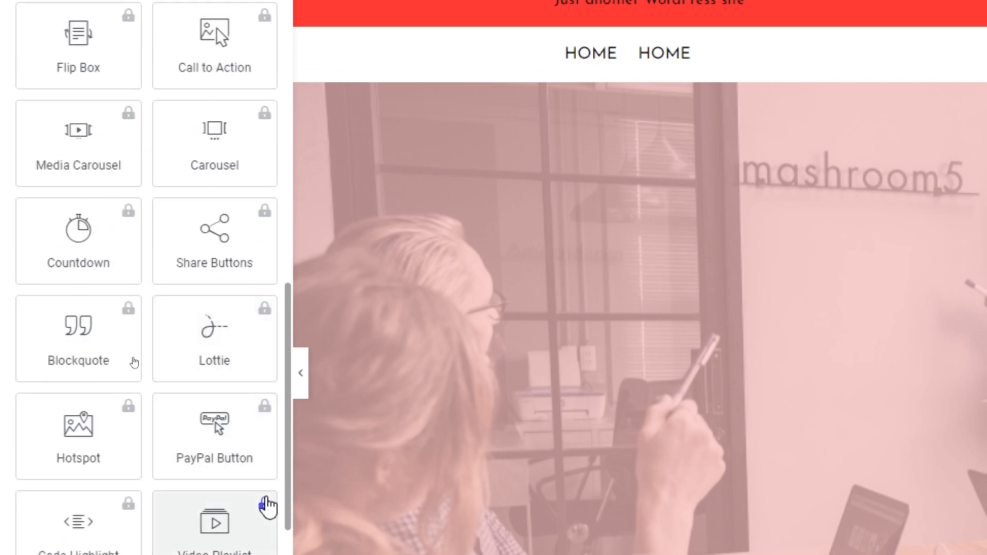
scroll("down", 3)
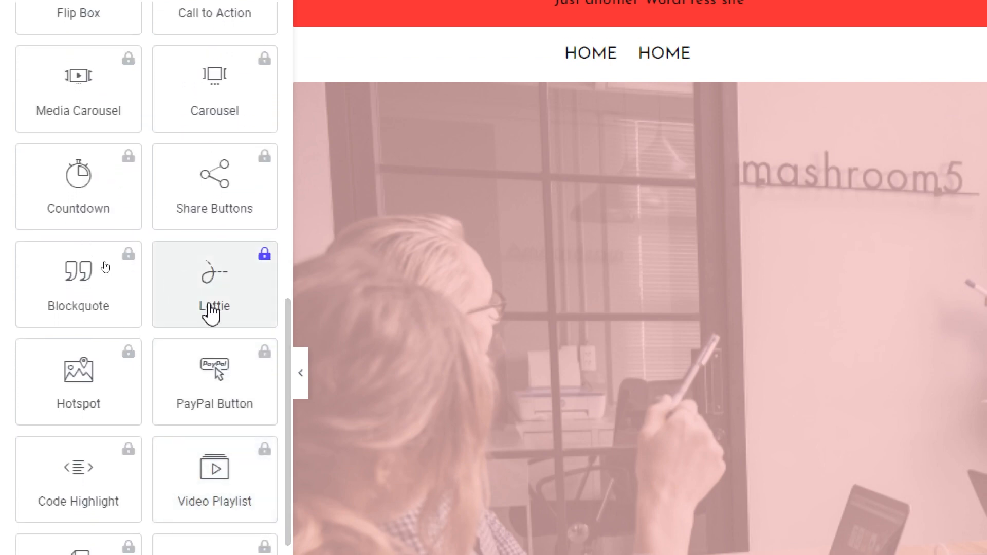
scroll("down", 3)
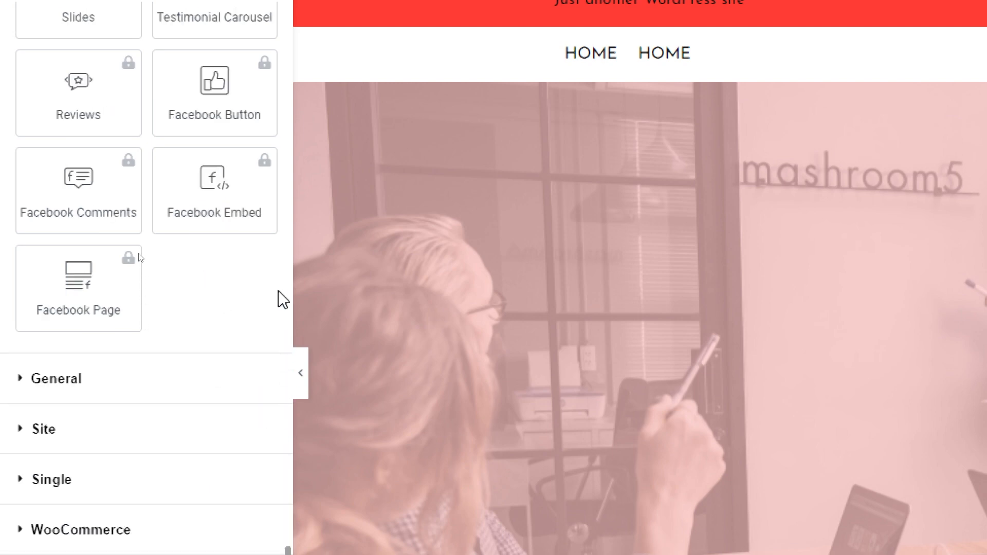
mouse_move(272, 306)
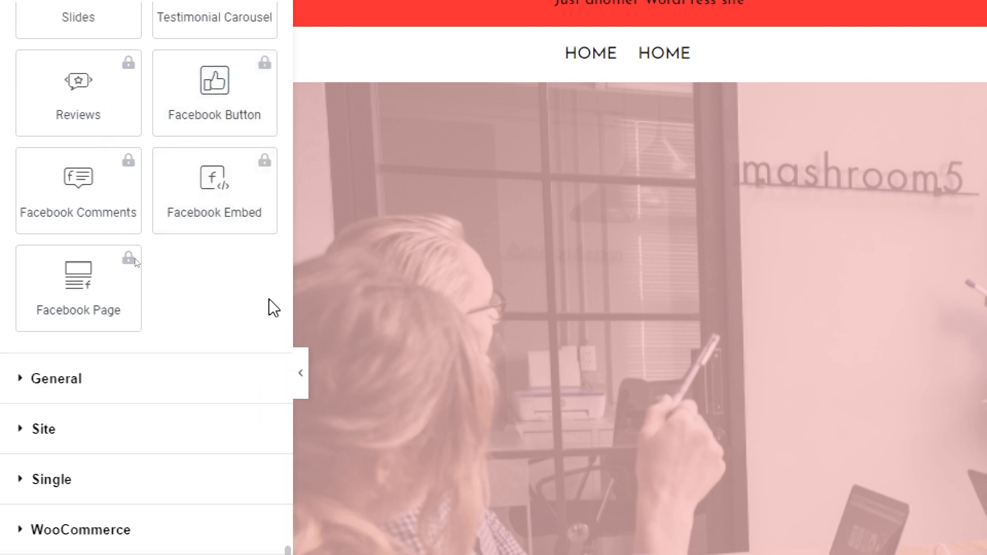
scroll("down", 3)
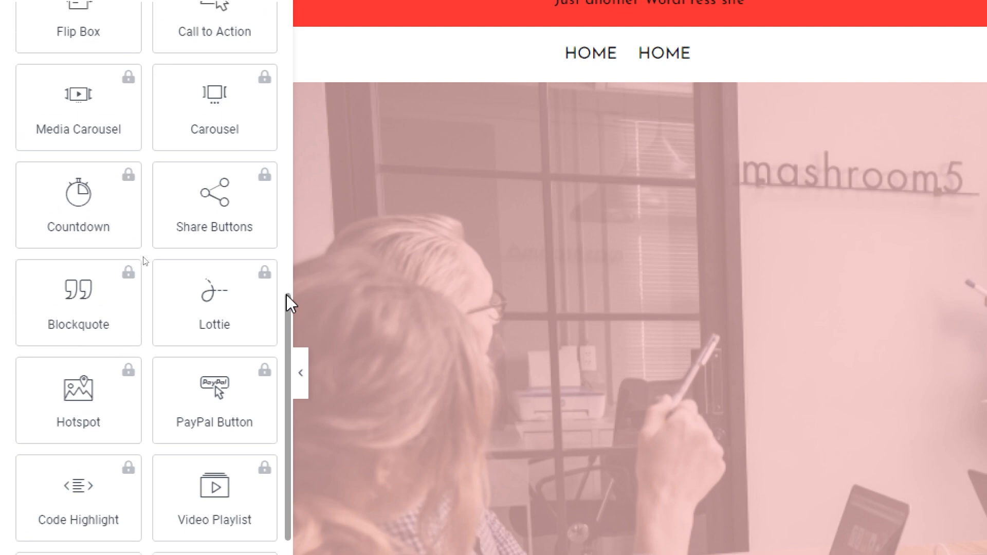
scroll("down", 3)
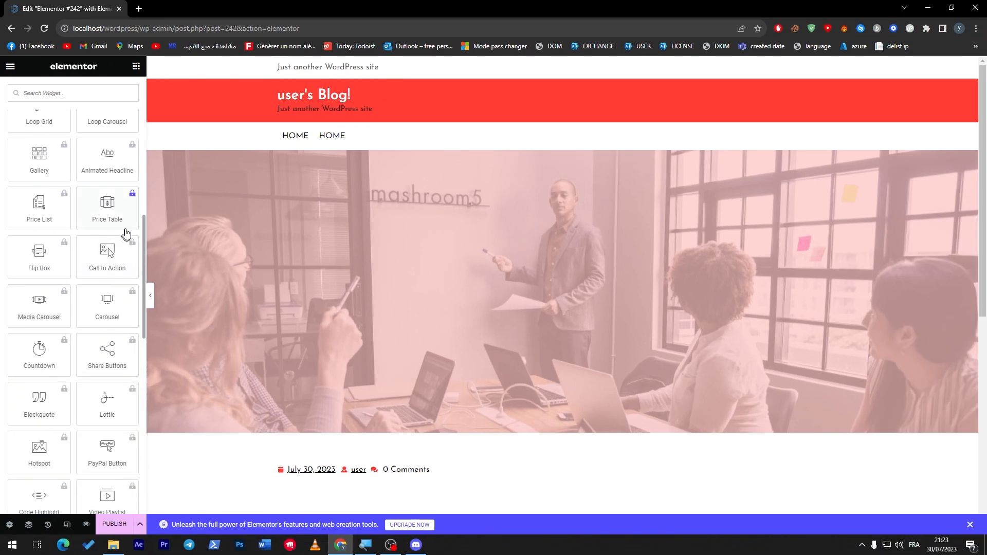
scroll("down", 3)
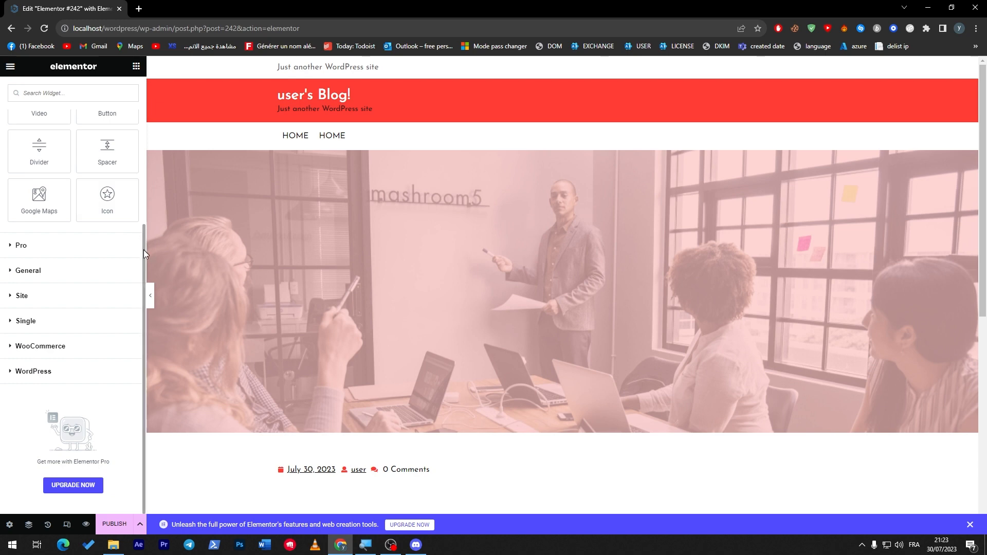
left_click(22, 296)
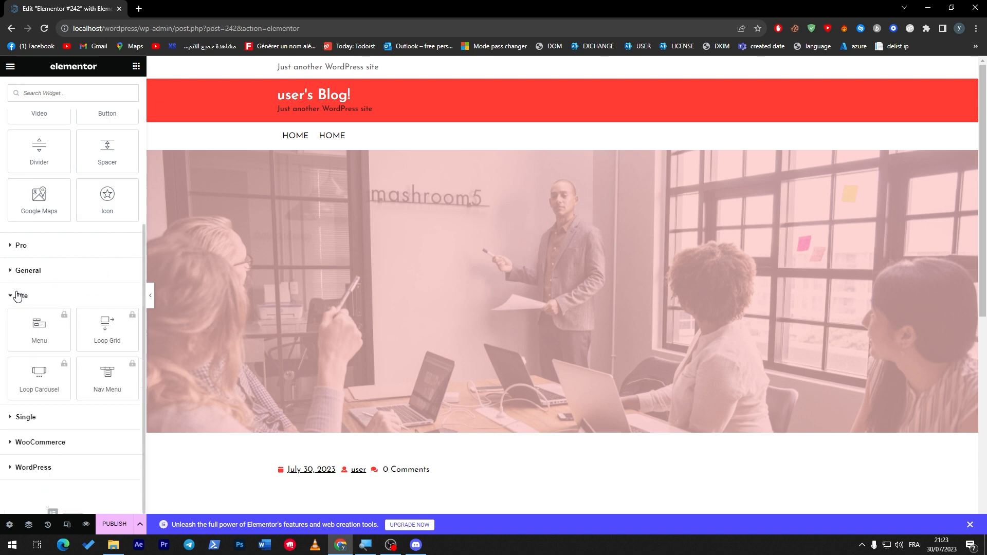
scroll("down", 3)
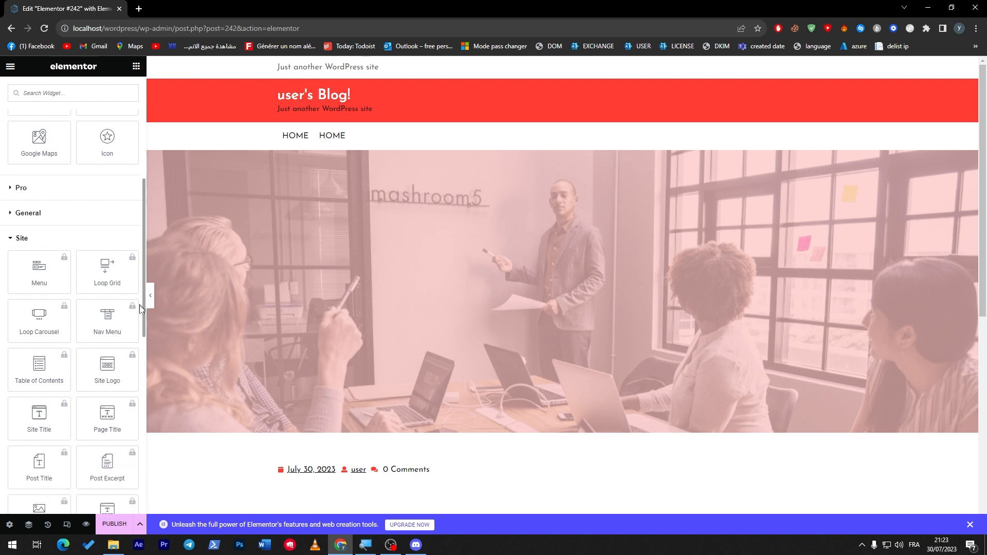
scroll("down", 3)
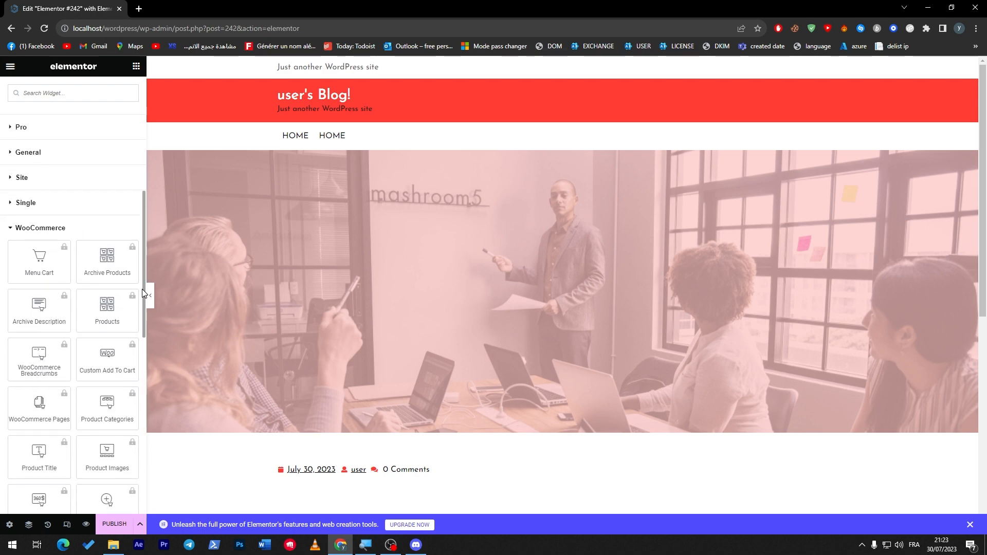
mouse_move(105, 261)
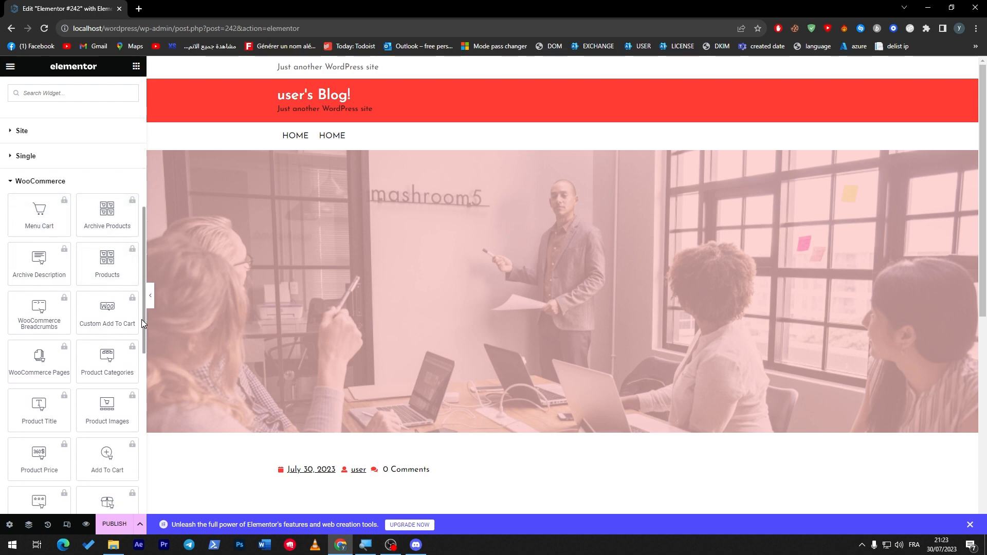
scroll("down", 3)
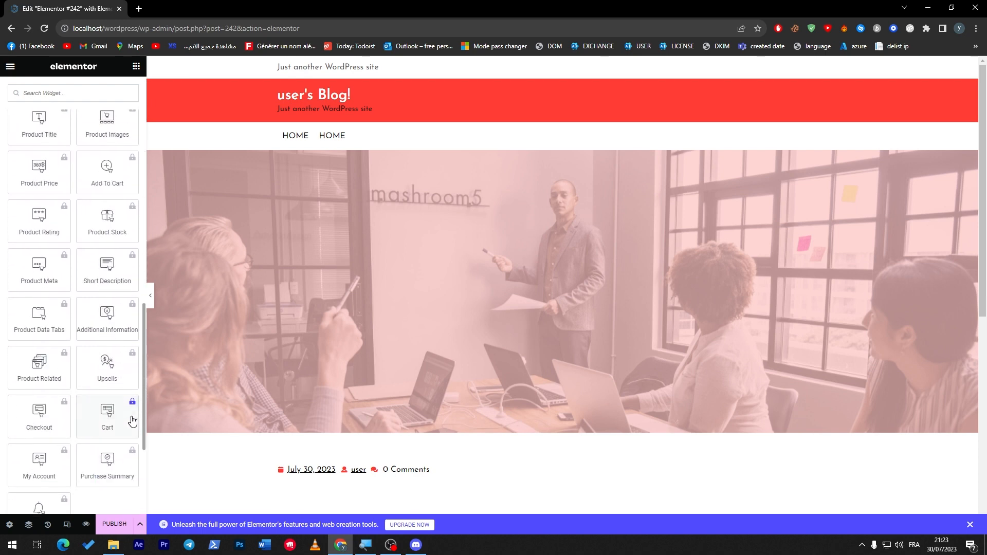
scroll("down", 3)
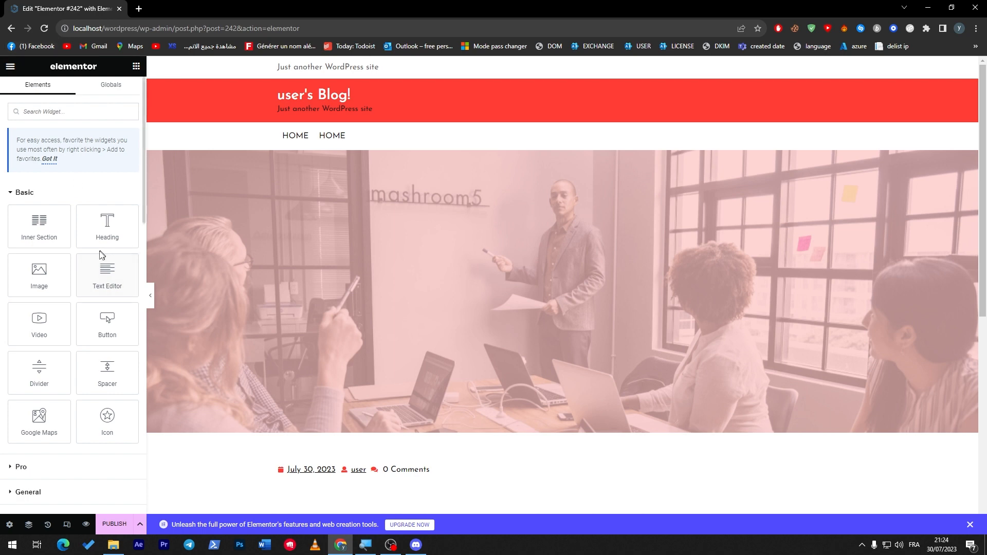
mouse_move(107, 277)
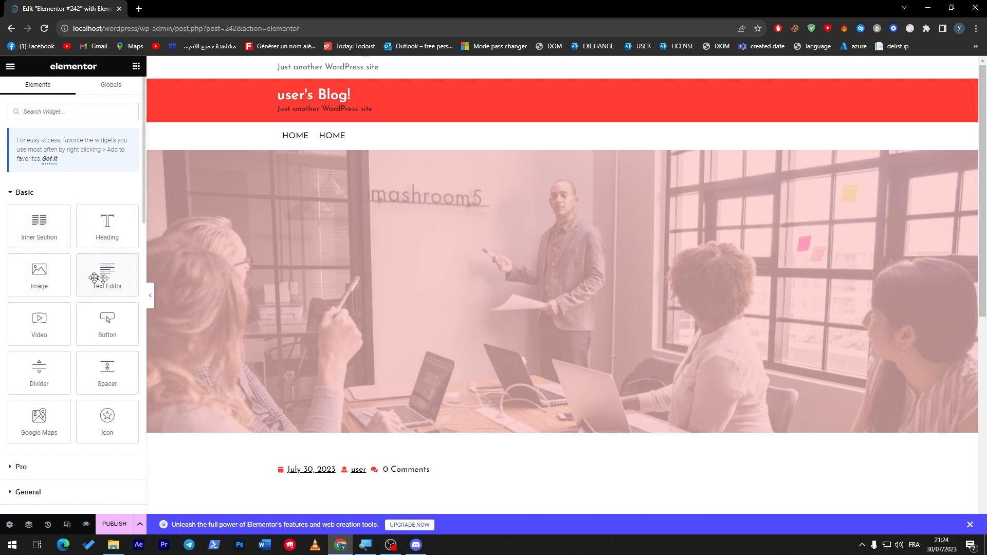
- Browse the block templates in the Elementor Library for the empty section
scroll("down", 3)
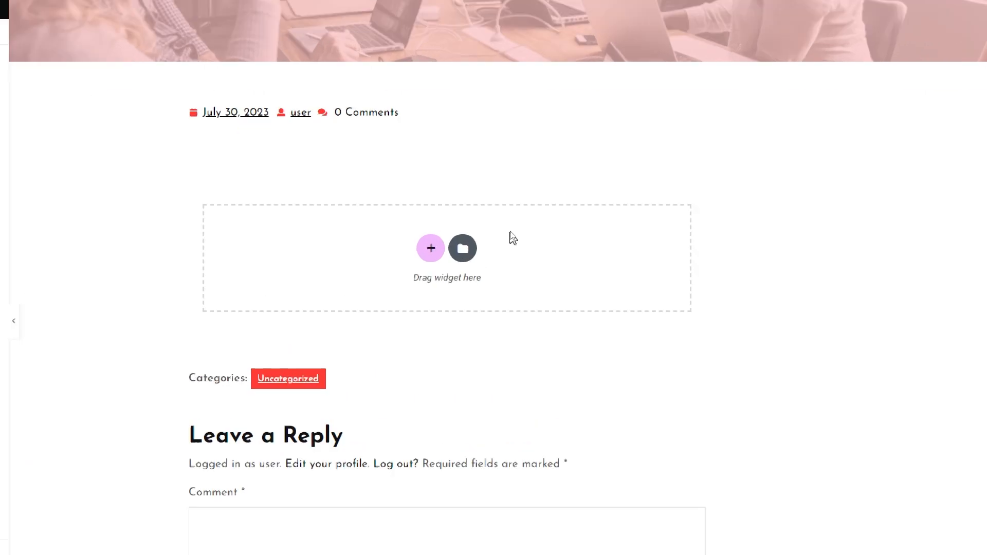
left_click(462, 248)
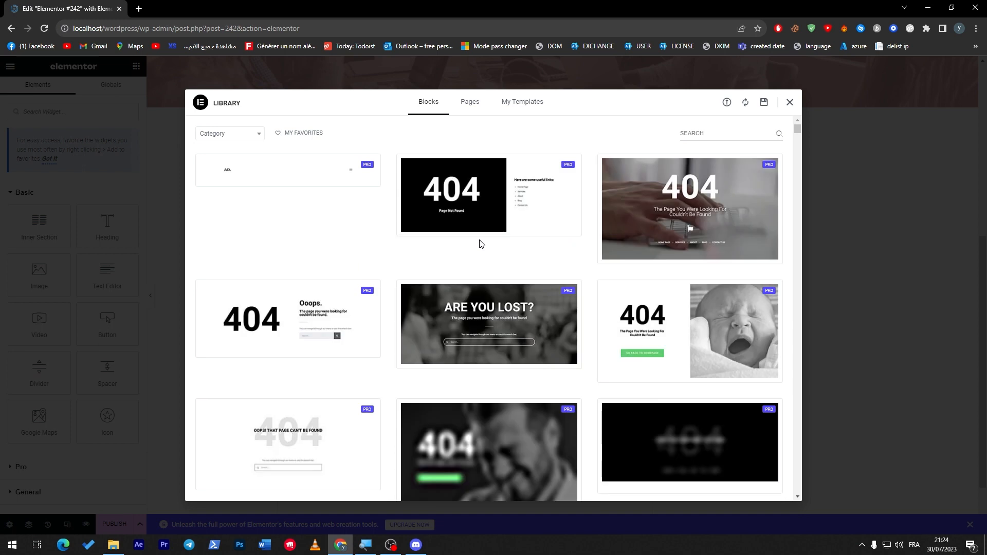
scroll("down", 3)
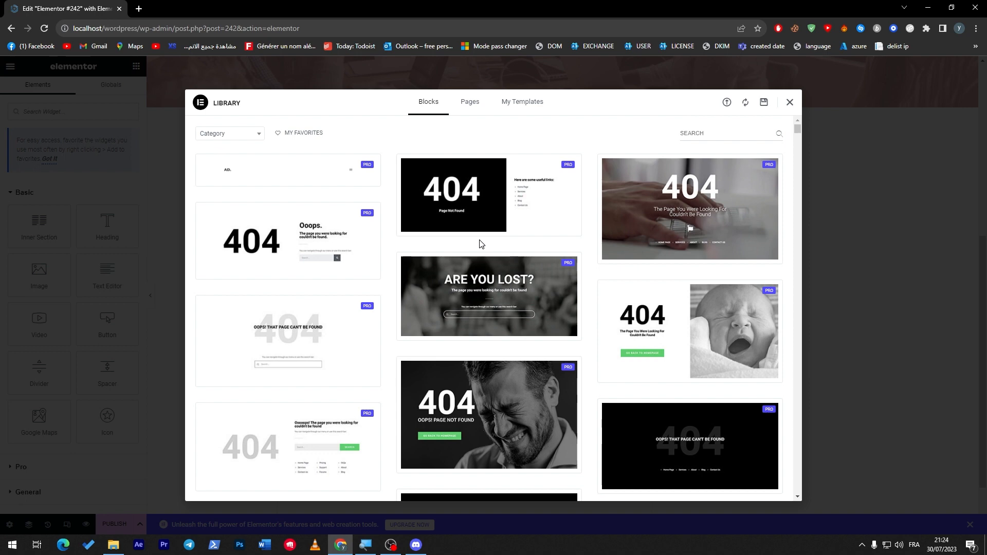
mouse_move(689, 205)
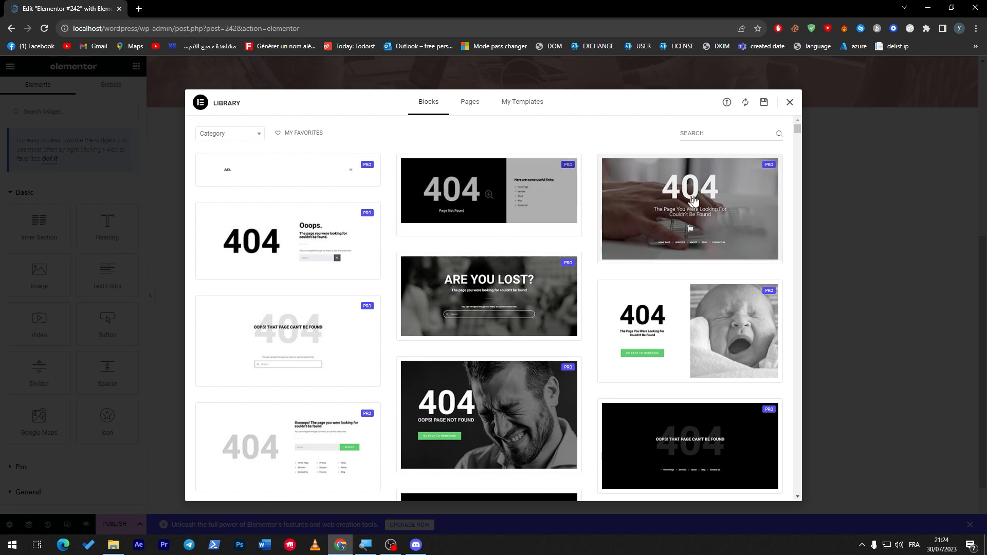
scroll("down", 3)
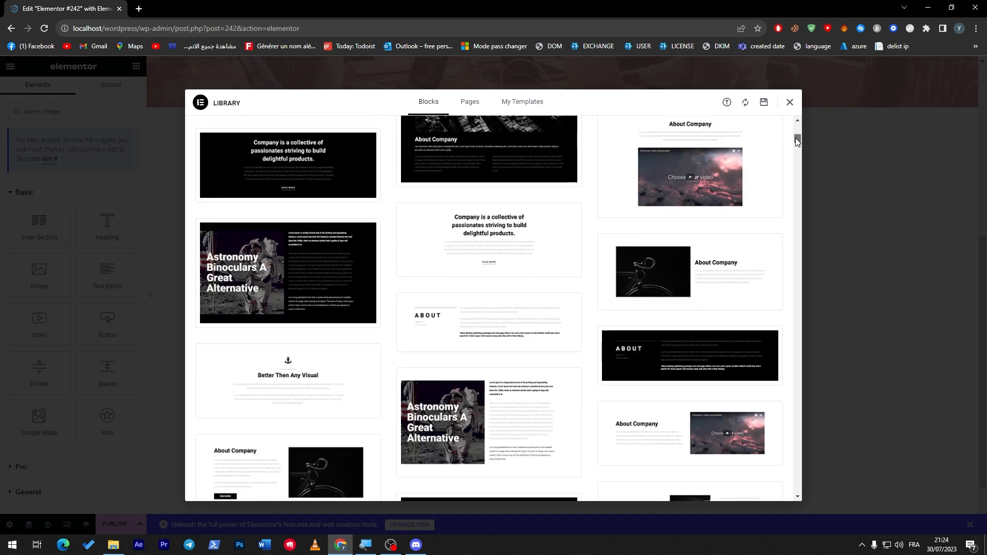
scroll("down", 3)
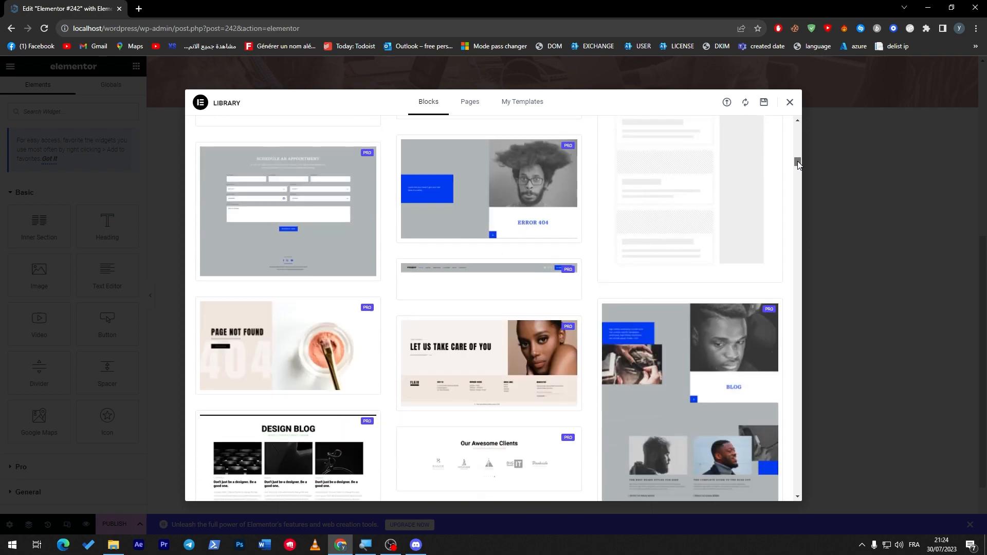
scroll("down", 3)
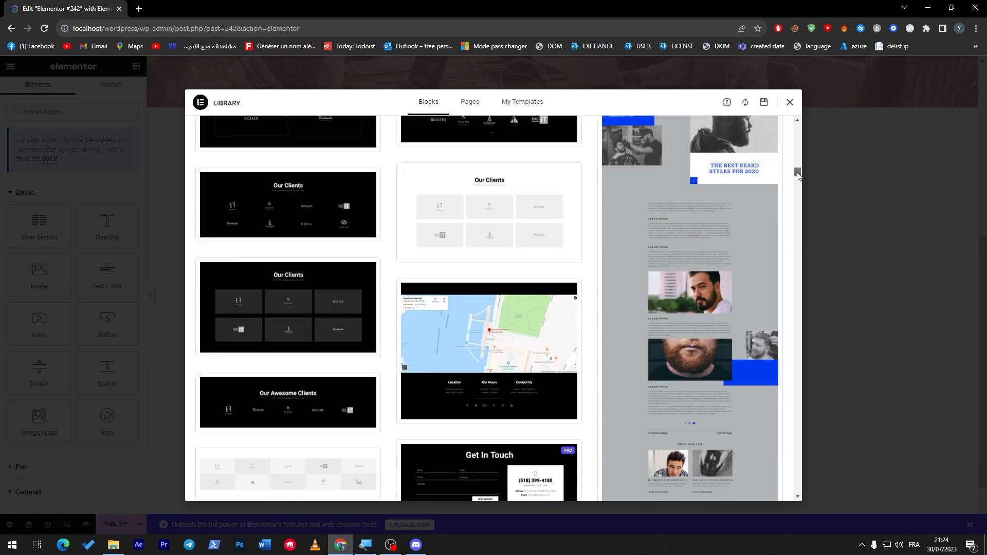
scroll("down", 3)
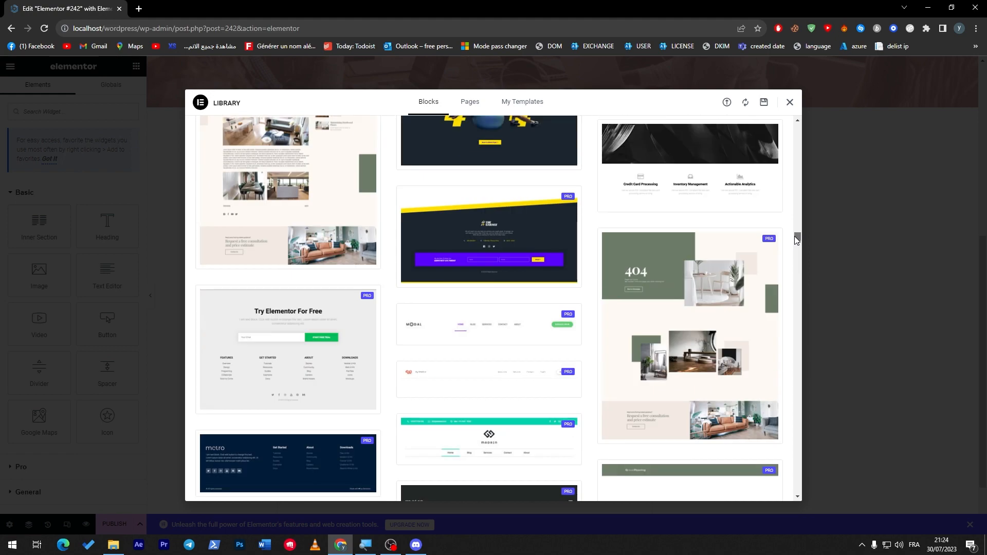
scroll("down", 3)
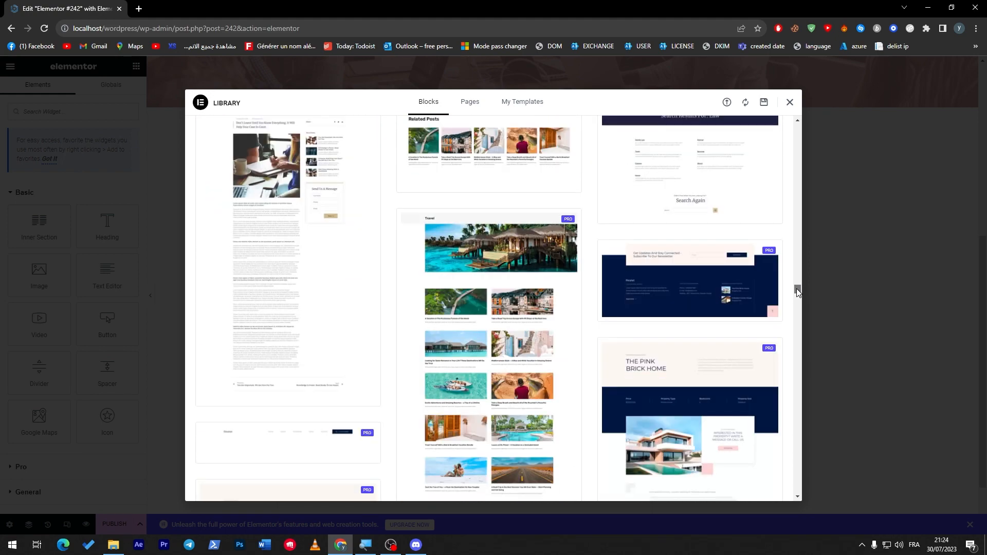
scroll("down", 3)
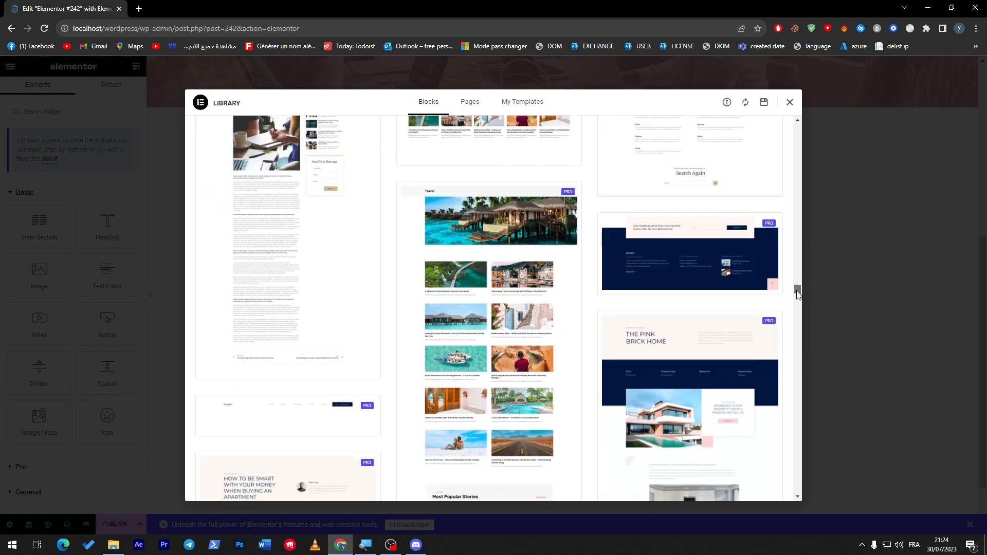
scroll("down", 3)
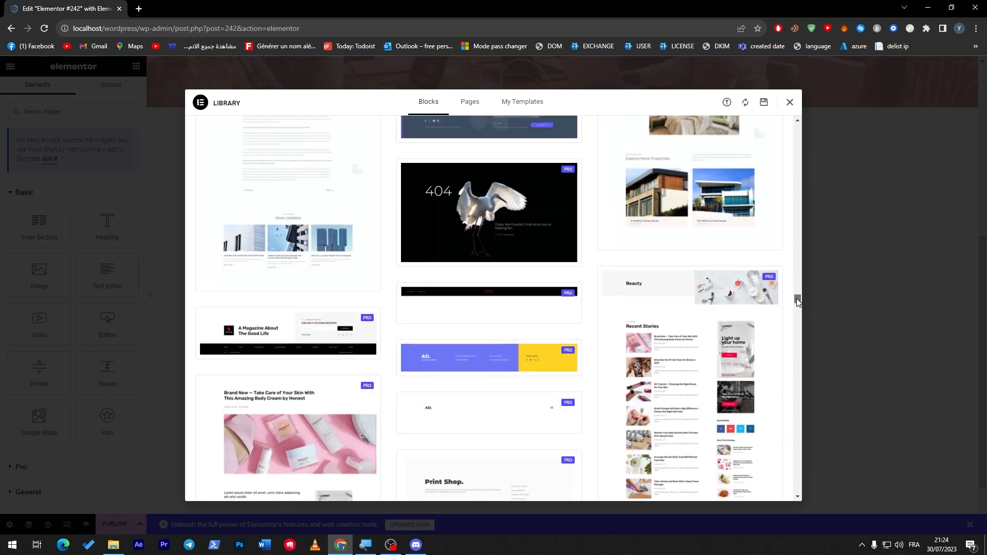
scroll("down", 3)
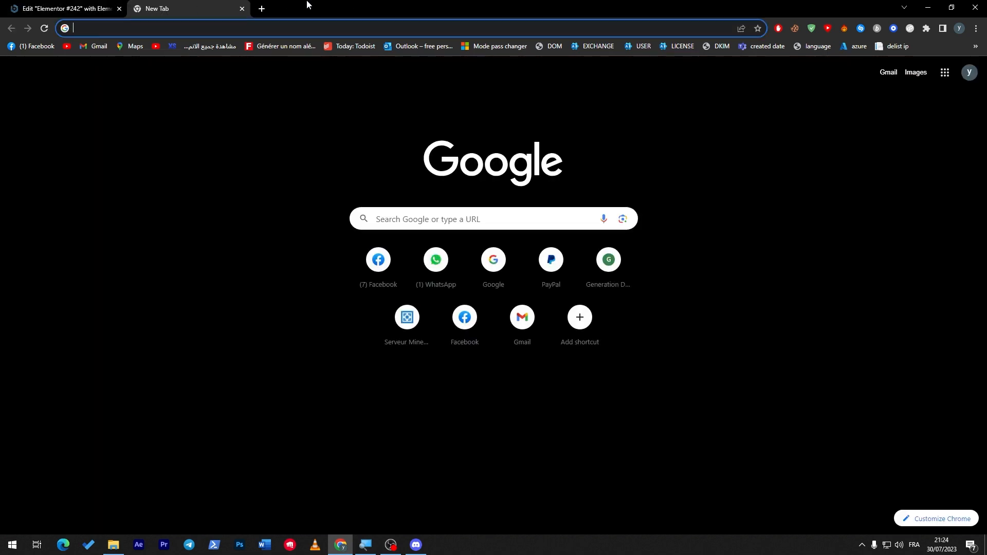
- Navigate to elementor.com/pro and view the Pro pricing plans
type("elementor.com/pro/")
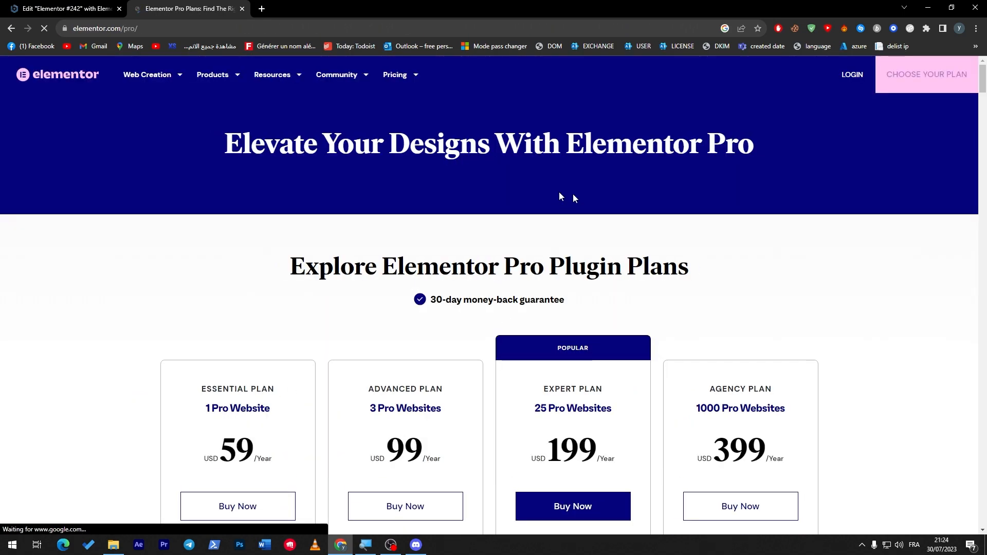
scroll("down", 3)
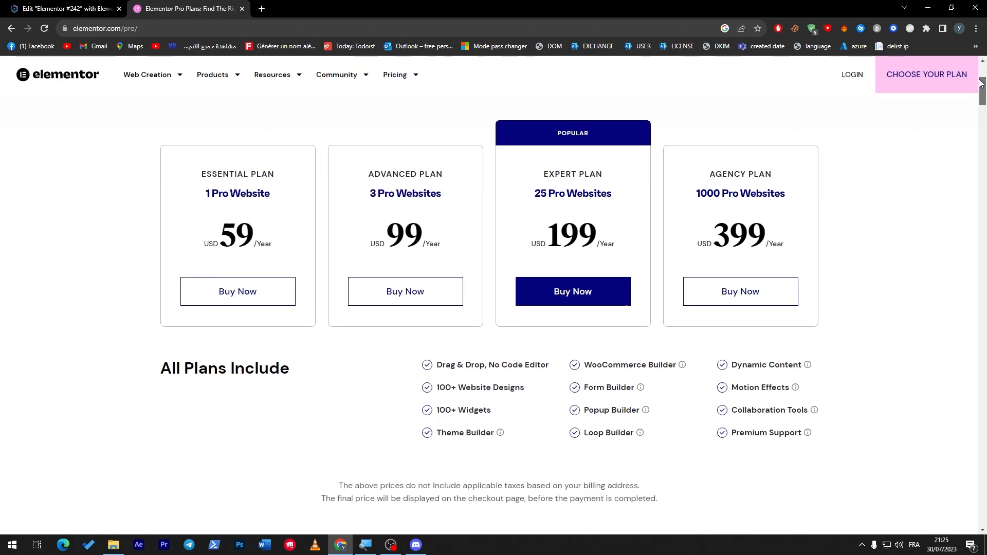
scroll("up", 3)
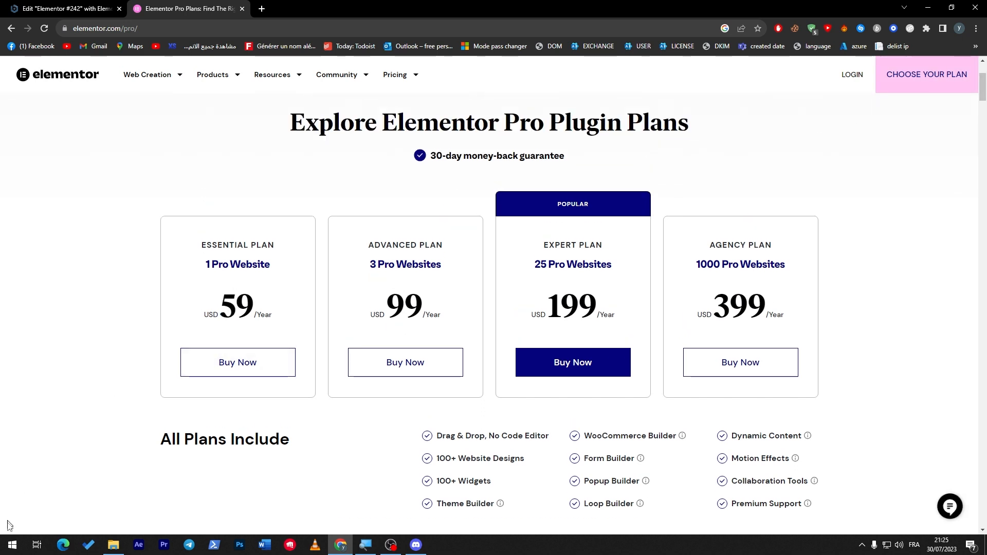
- Work out the cheapest plan's monthly cost in Calculator, then return to the pricing page
left_click(440, 545)
type("60")
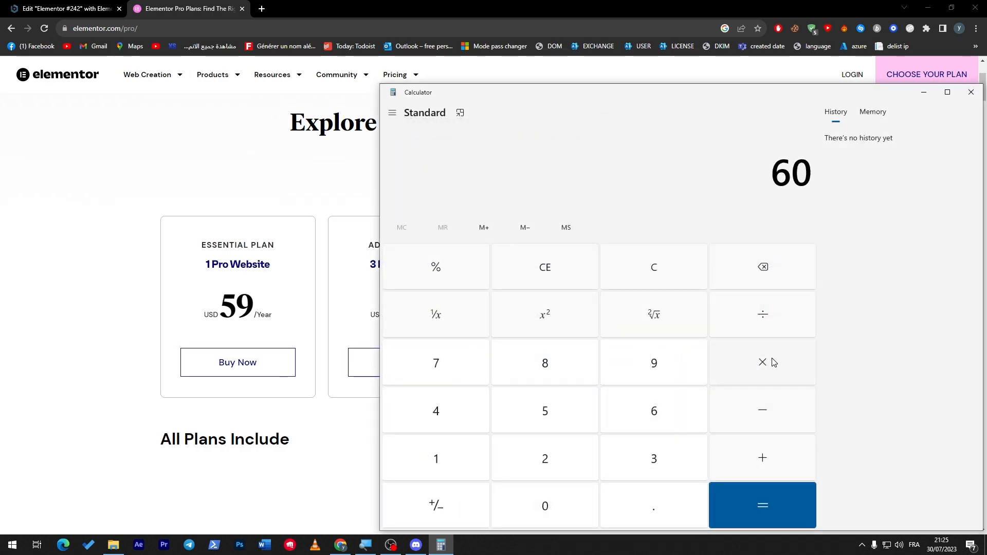
left_click(762, 505)
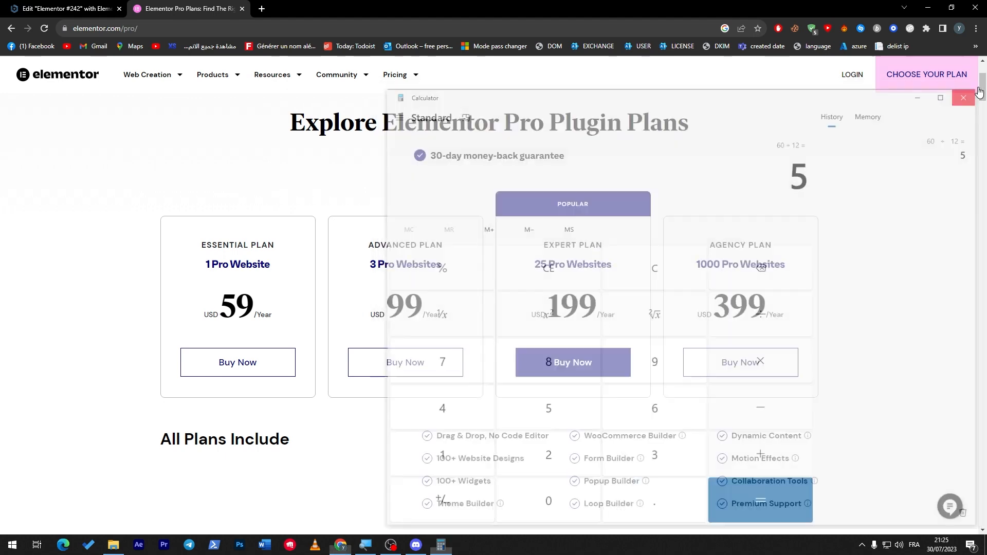
left_click(963, 98)
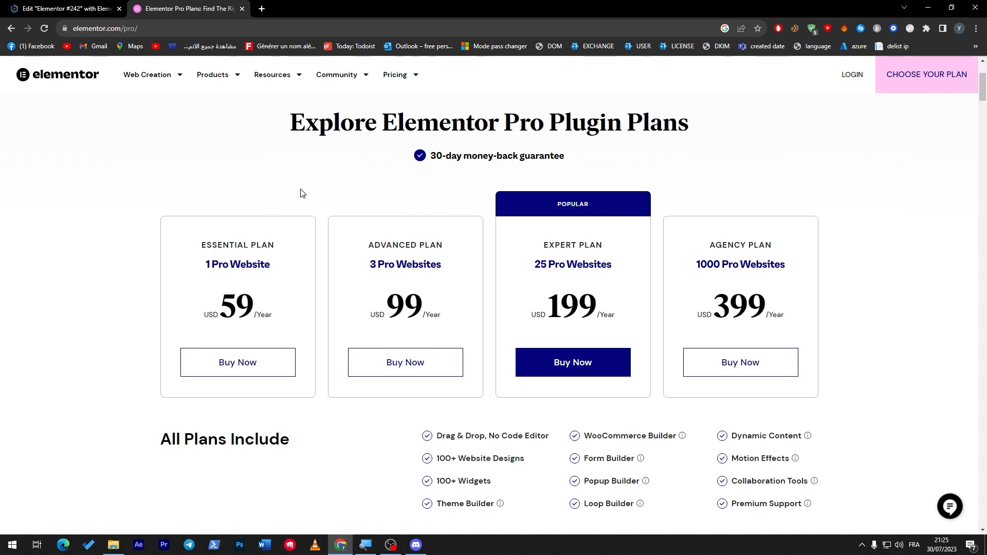
mouse_move(301, 187)
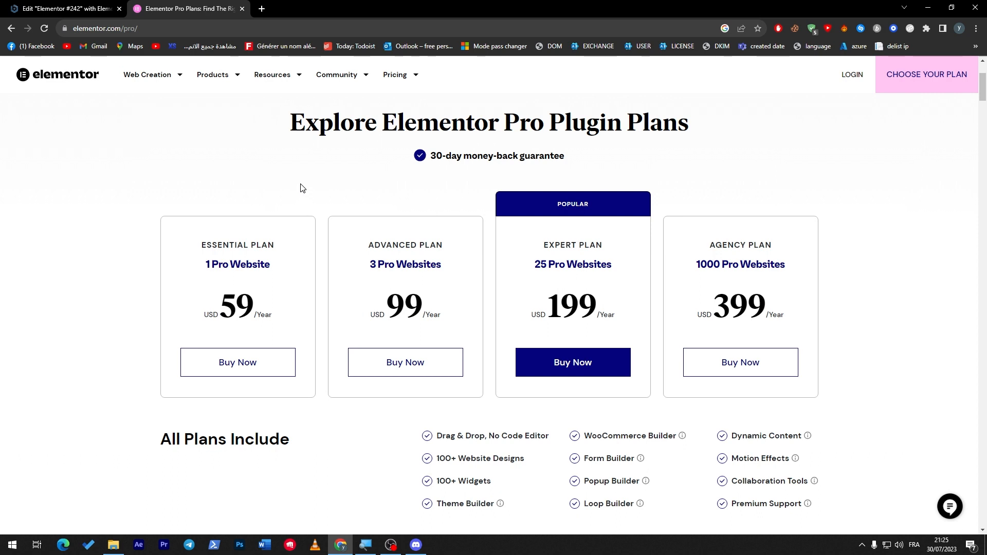
left_click(63, 8)
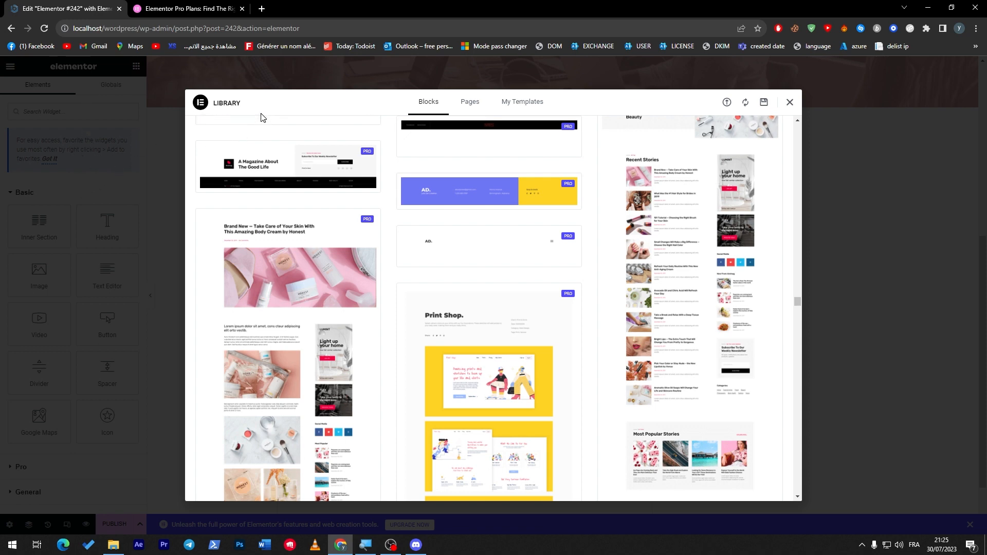
mouse_move(254, 138)
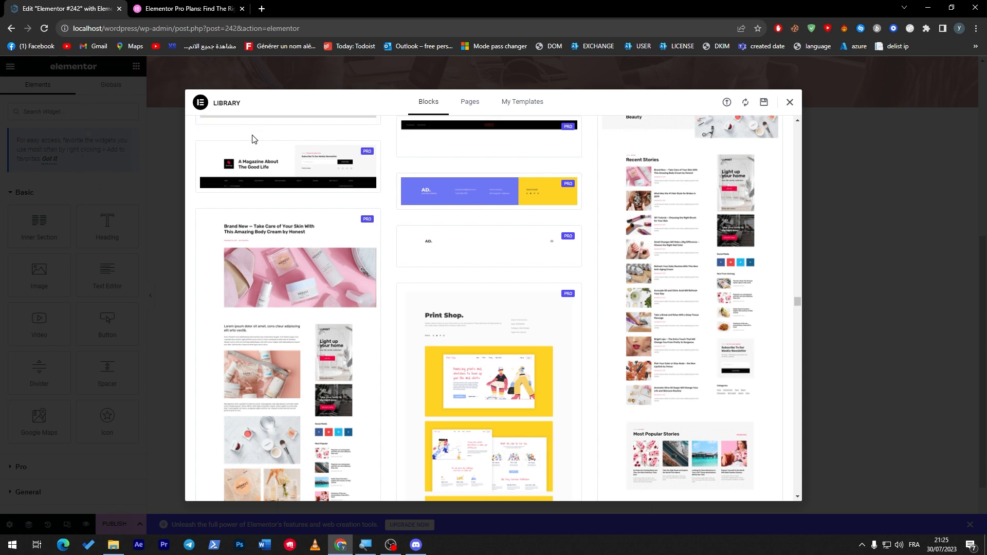
mouse_move(205, 137)
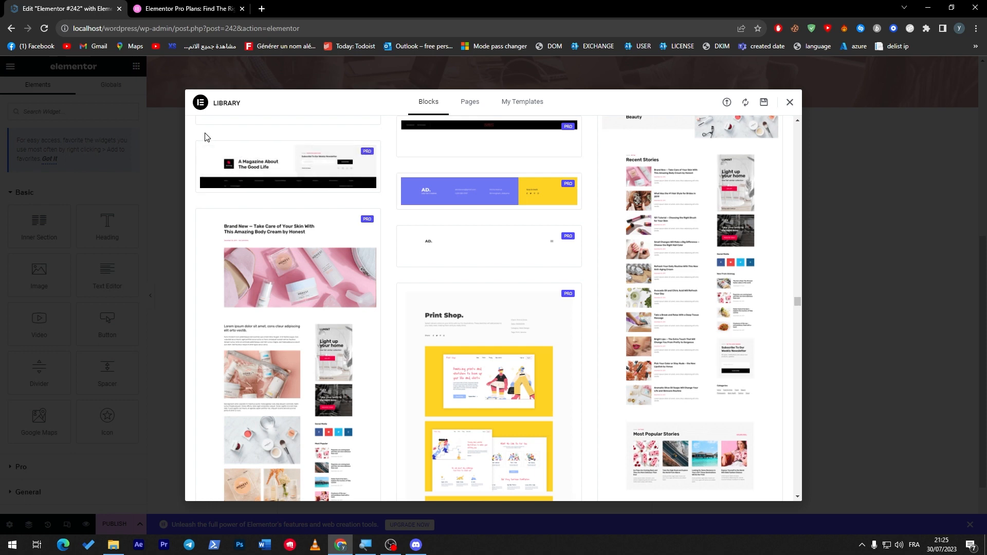
left_click(183, 9)
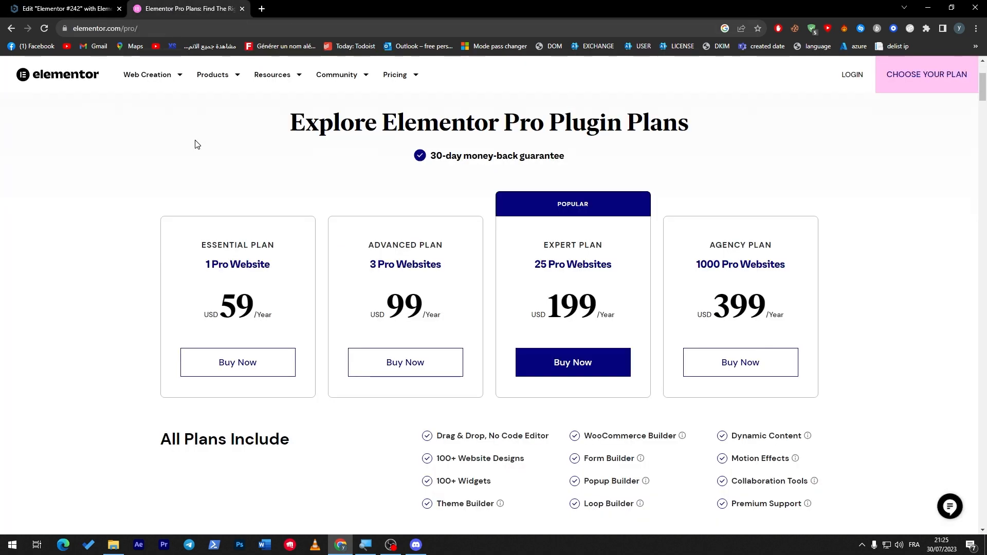
mouse_move(171, 156)
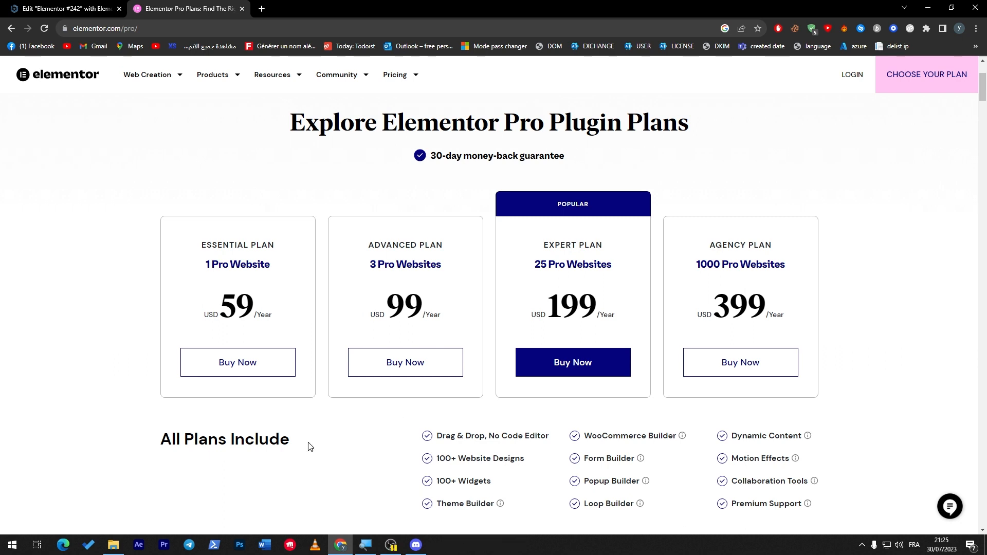
scroll("down", 3)
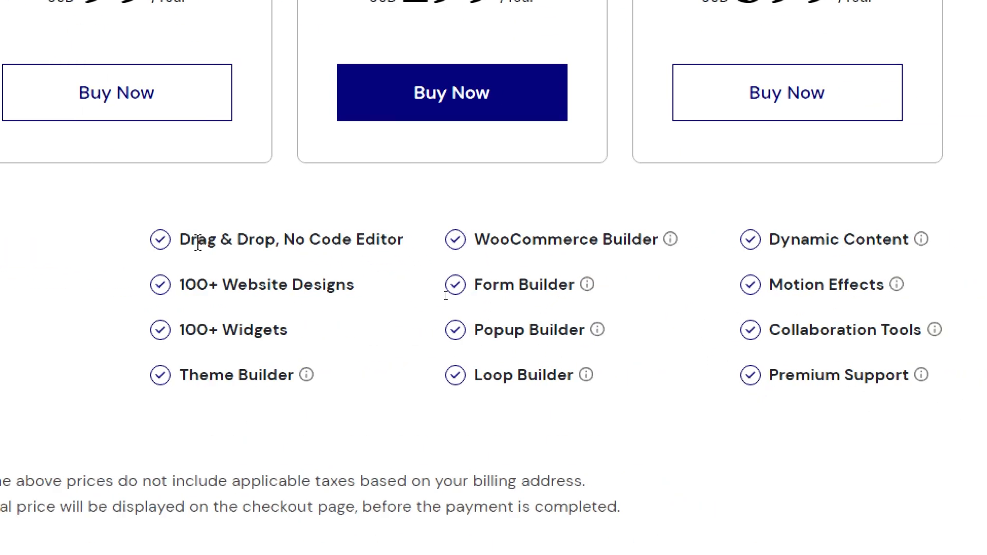
mouse_move(245, 261)
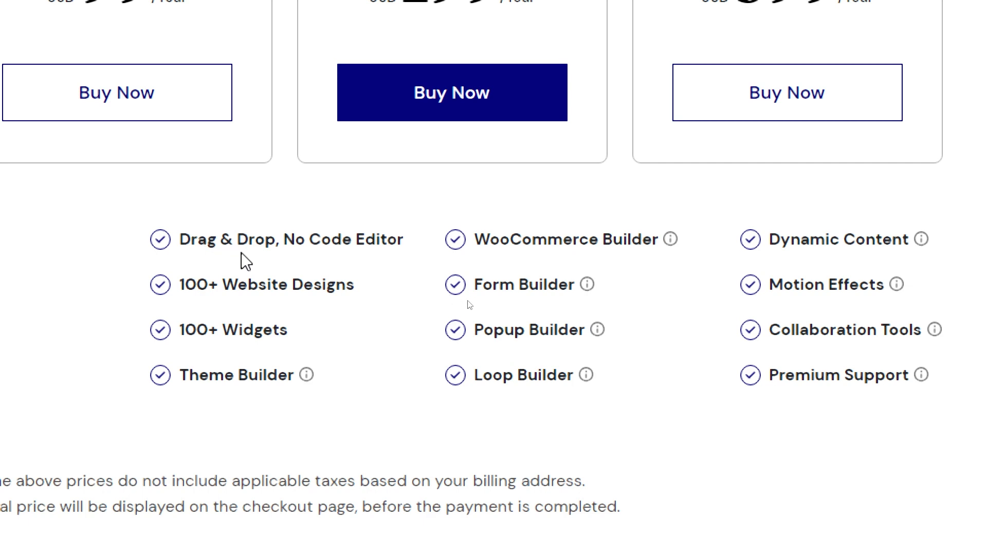
mouse_move(237, 356)
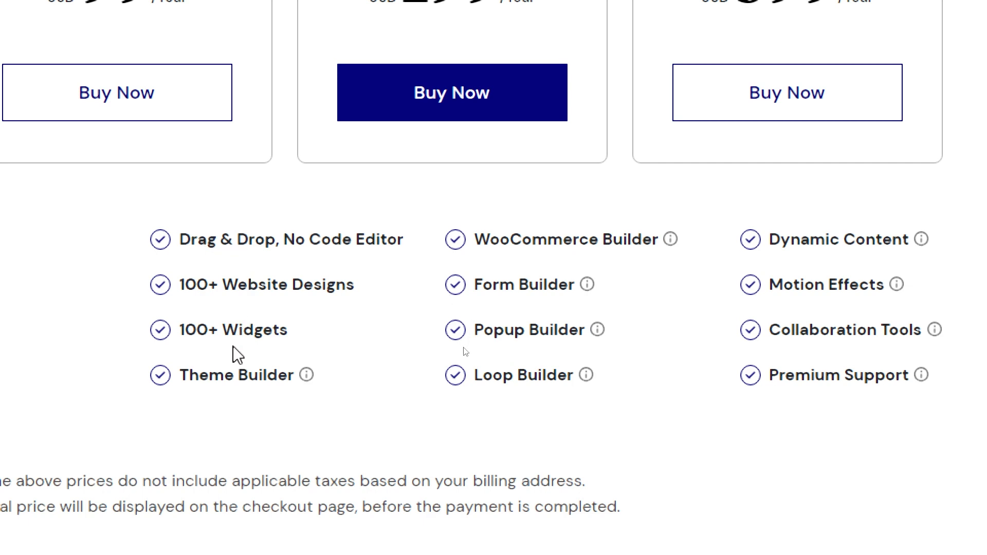
mouse_move(411, 419)
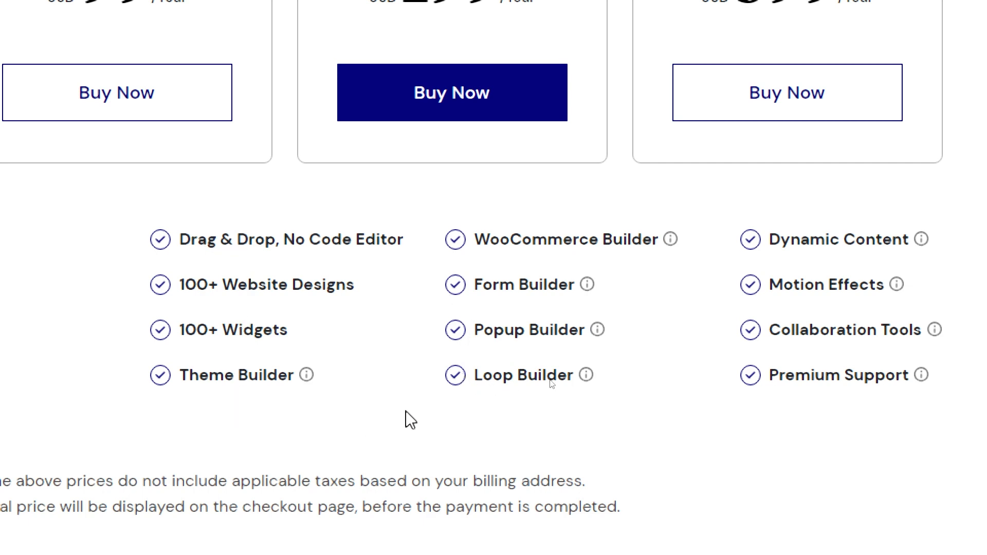
mouse_move(647, 346)
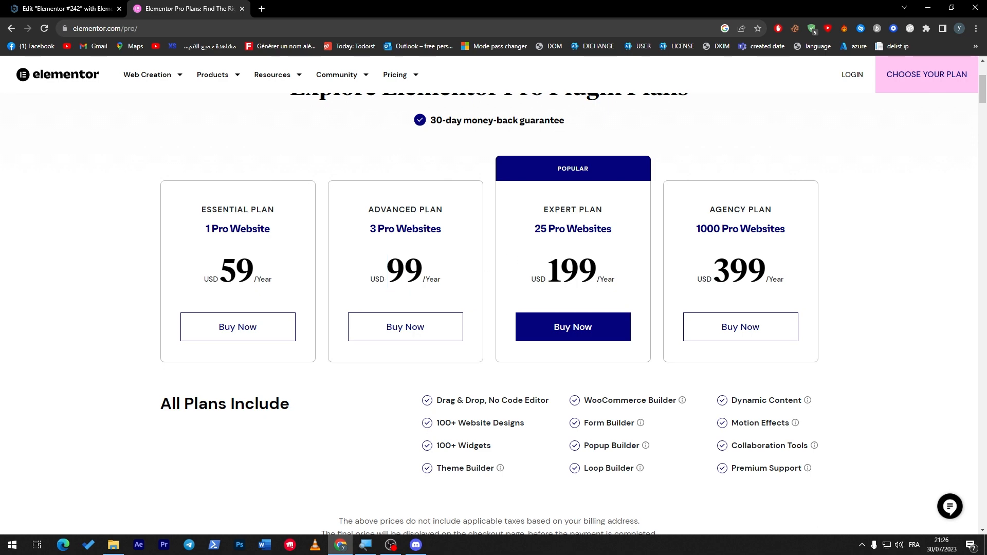
mouse_move(842, 175)
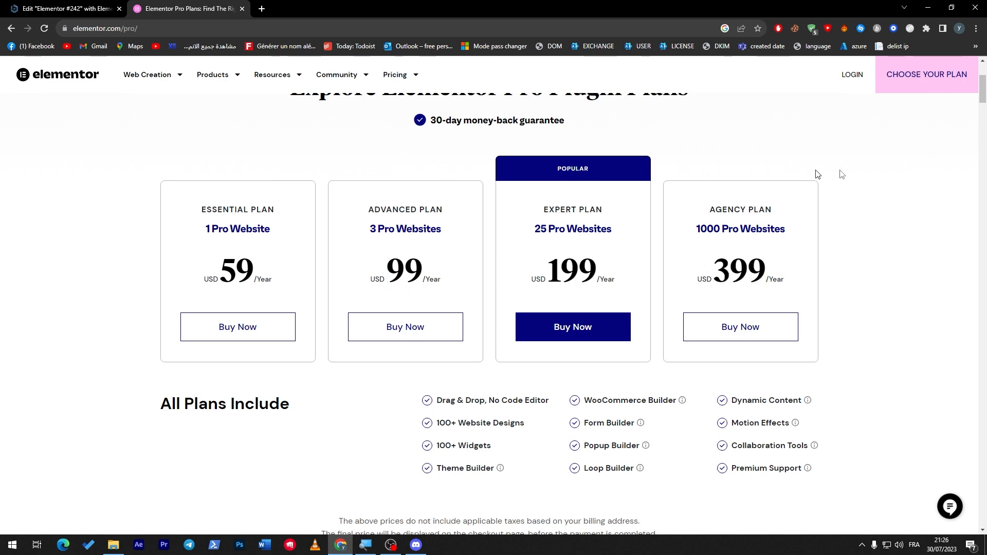
- Scroll the Pro page through Marketing, Ecommerce, Custom Code and Templates to Premium Support
scroll("up", 3)
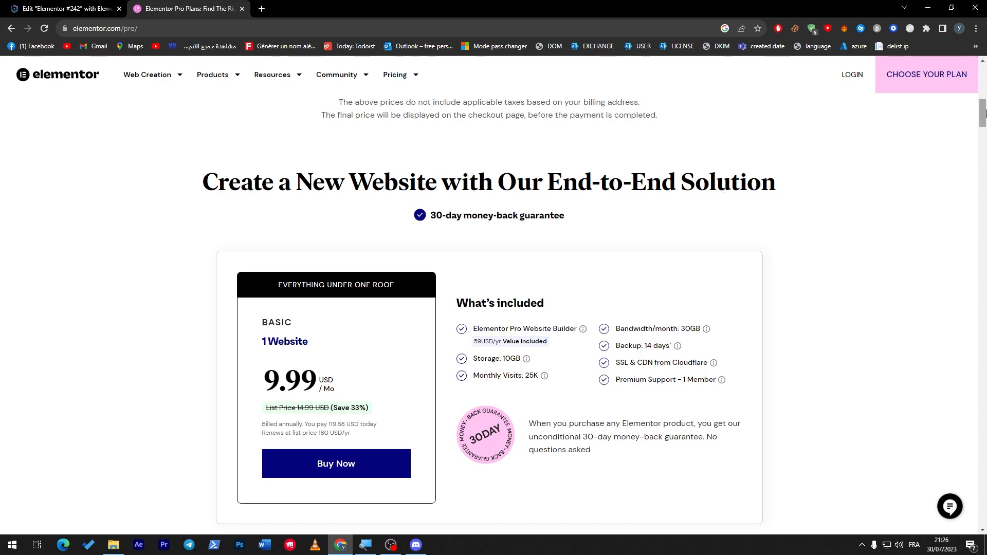
scroll("down", 3)
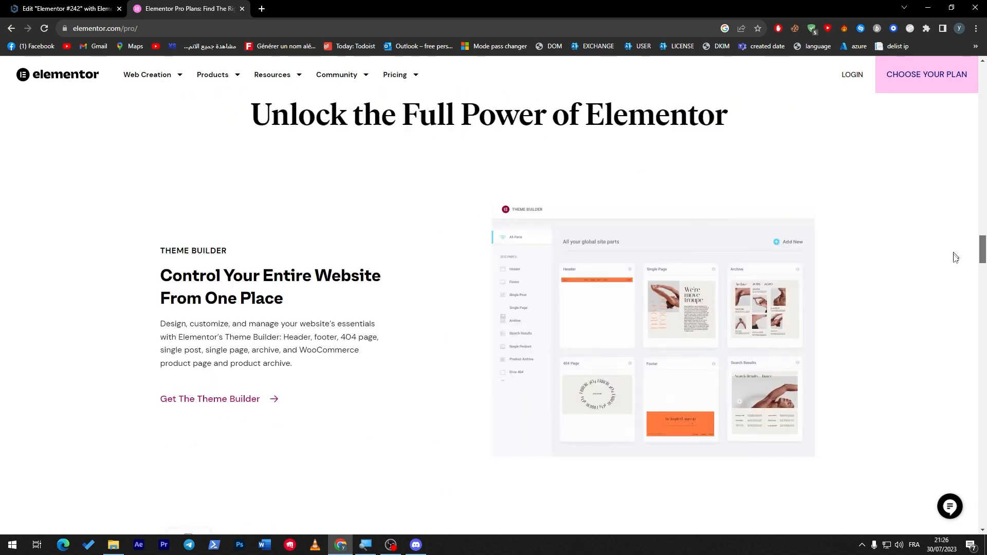
scroll("down", 3)
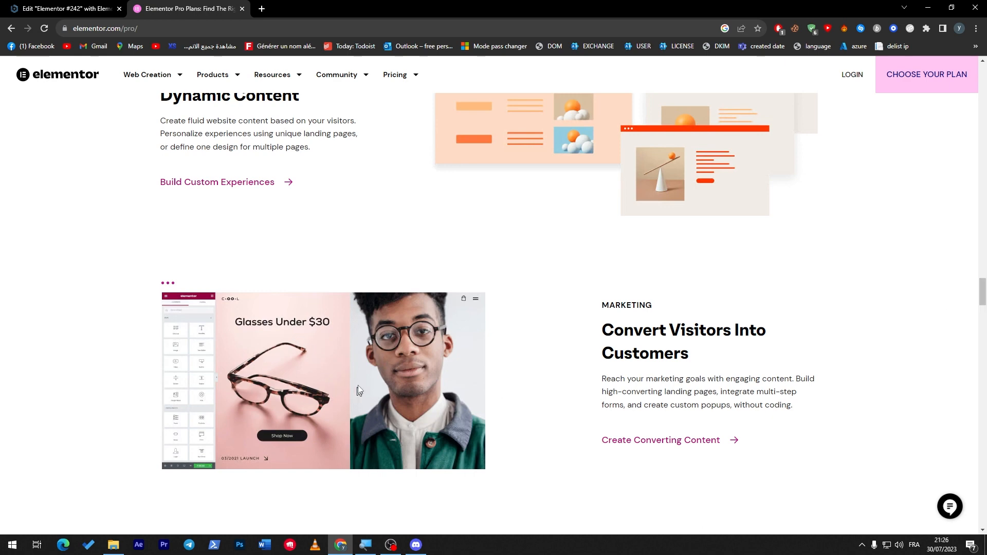
mouse_move(531, 332)
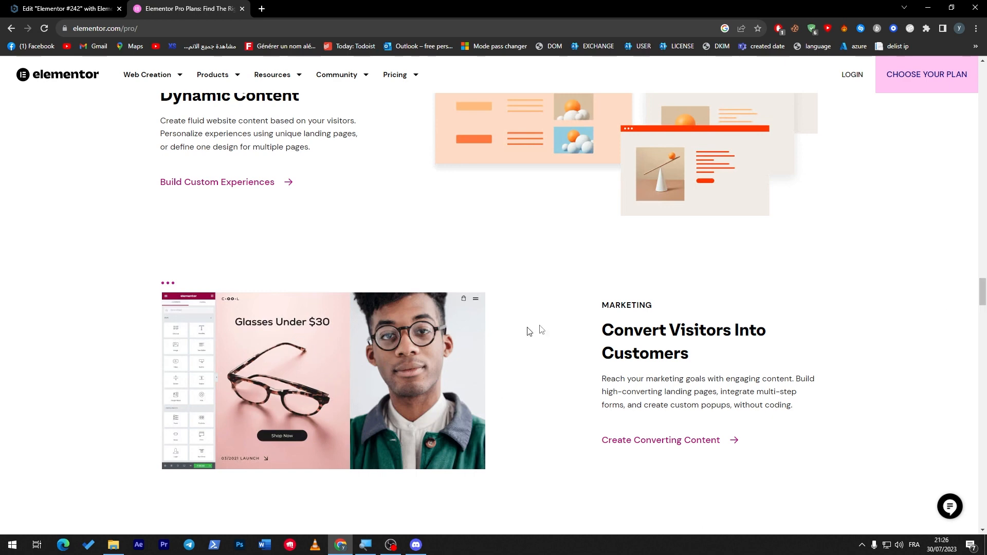
scroll("down", 3)
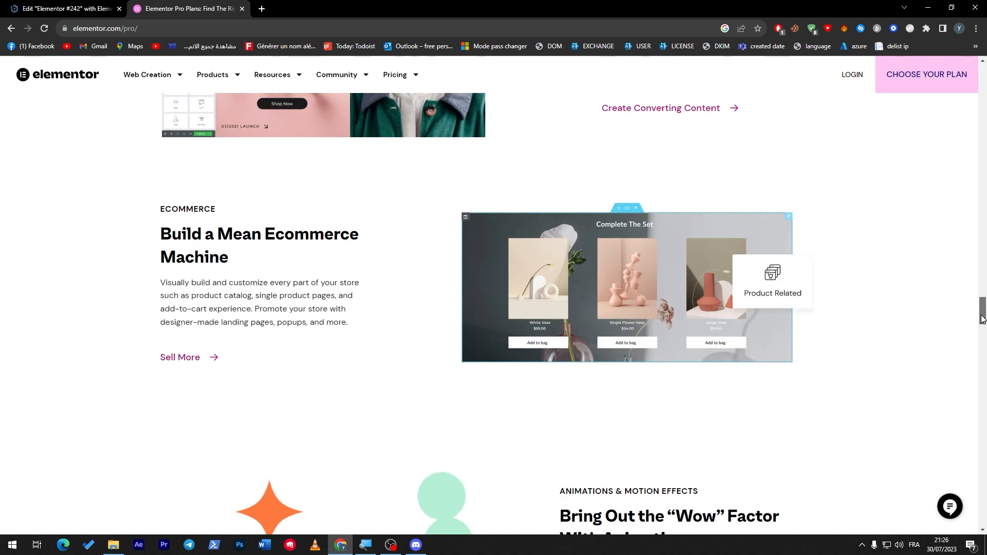
scroll("down", 3)
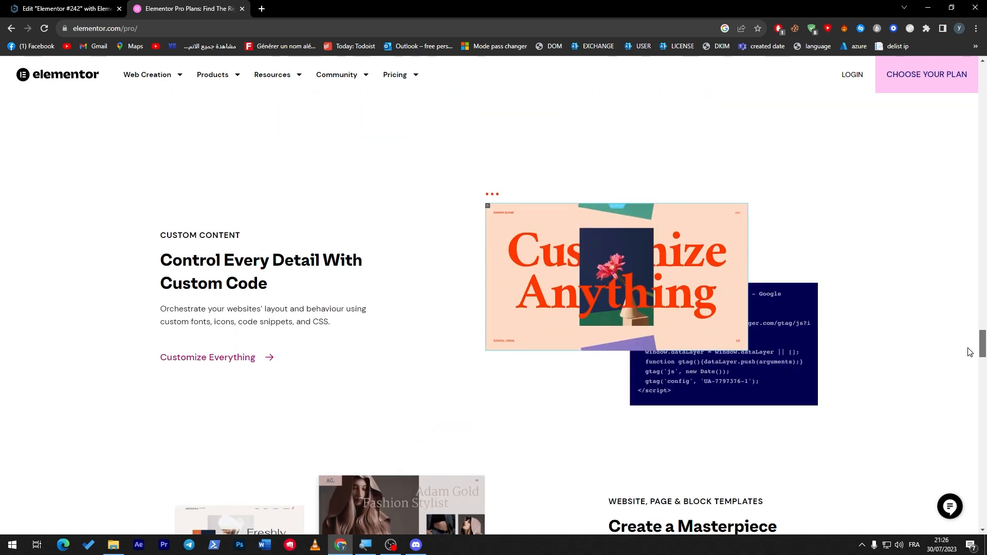
scroll("down", 3)
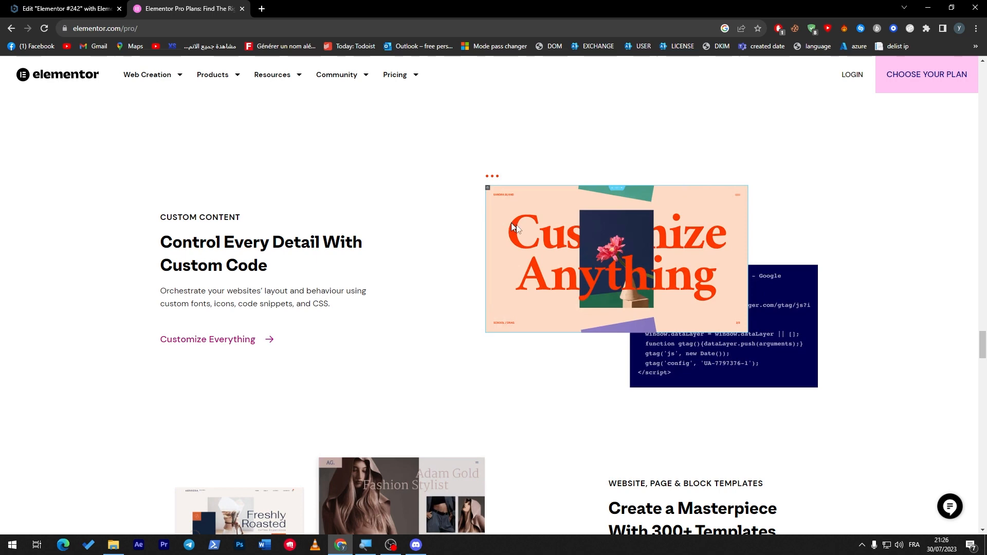
scroll("down", 3)
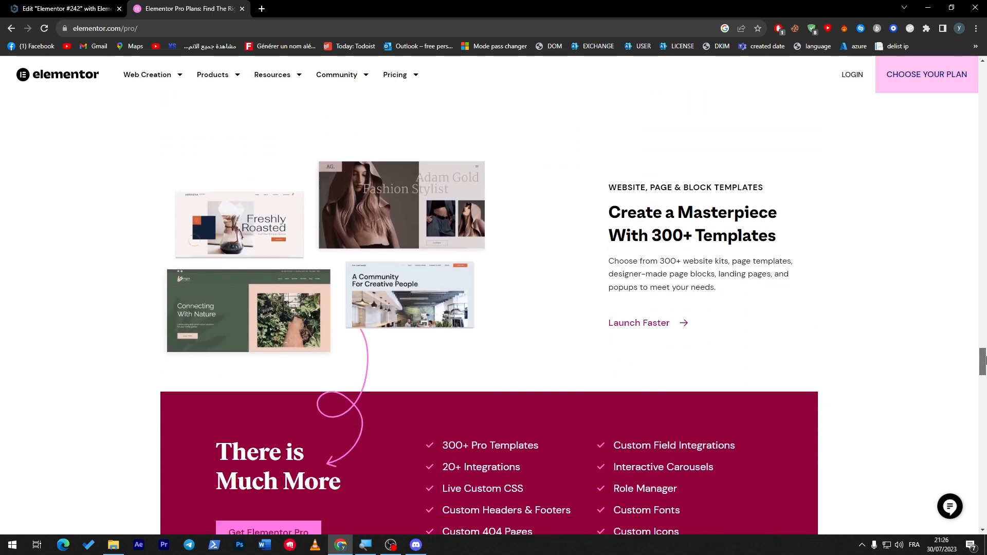
scroll("down", 3)
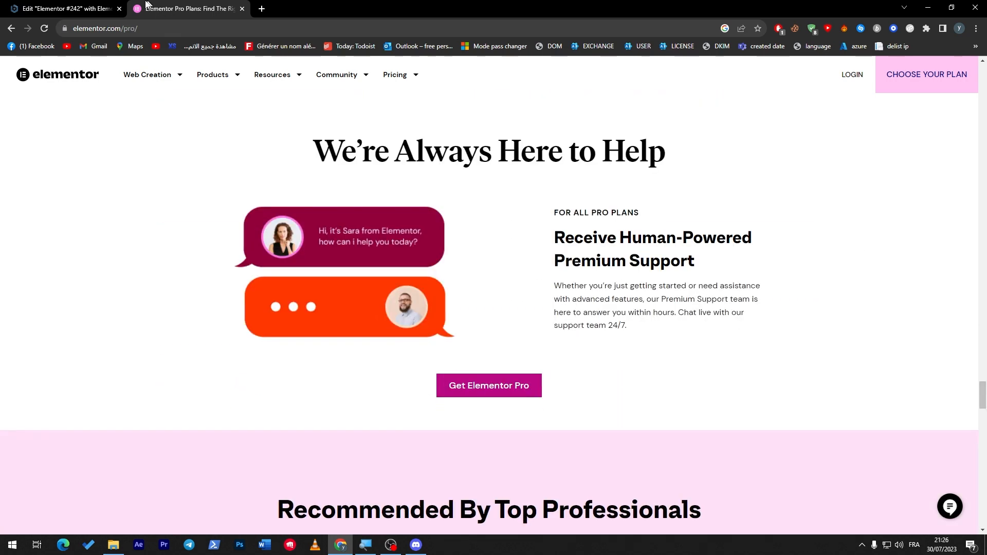
- Insert a page template from the Pages tab with its page settings applied and review the resulting blog layout
left_click(59, 8)
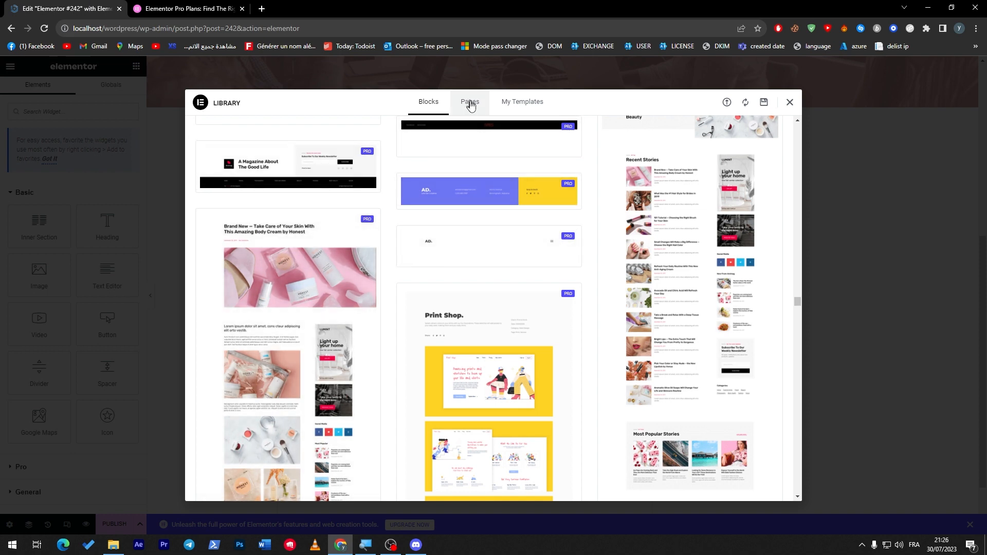
right_click(465, 210)
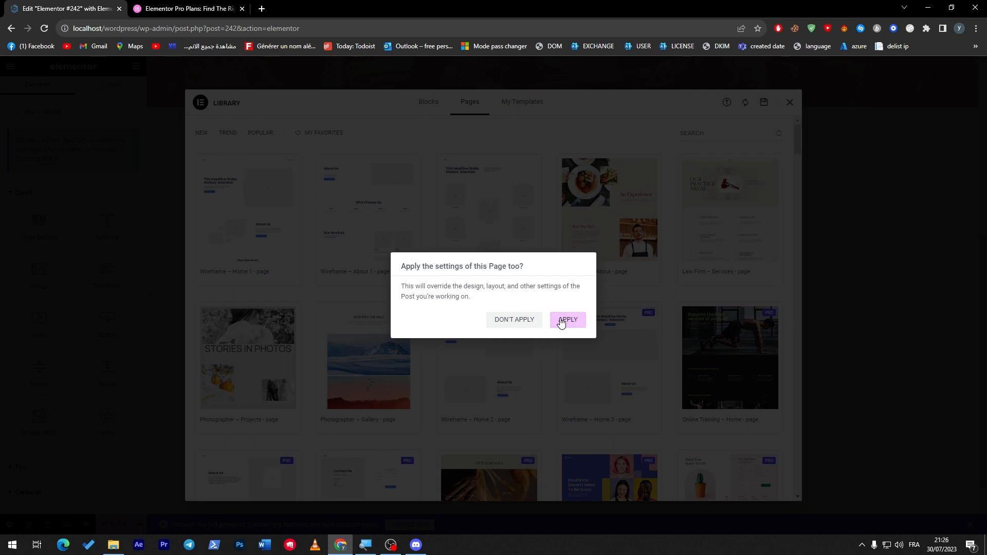
left_click(566, 319)
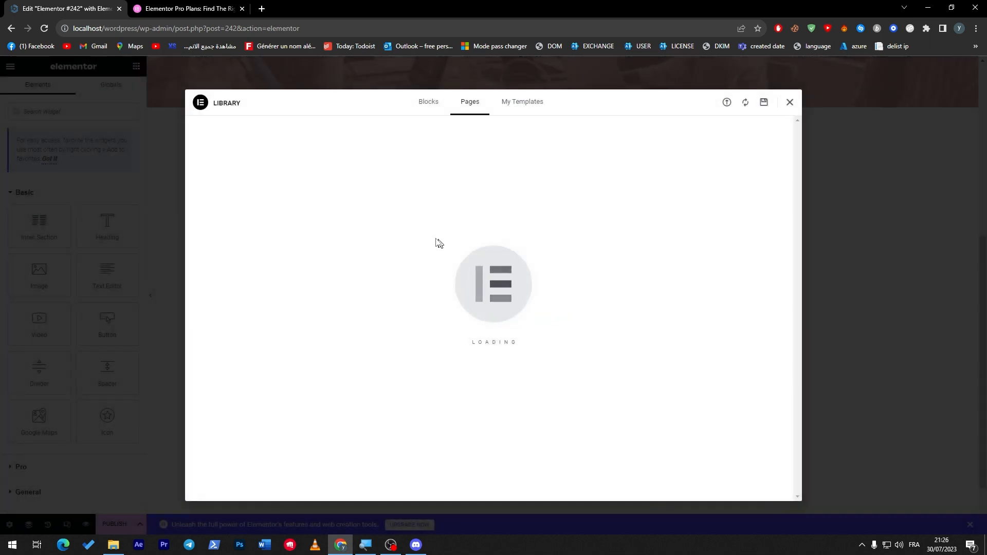
left_click(789, 103)
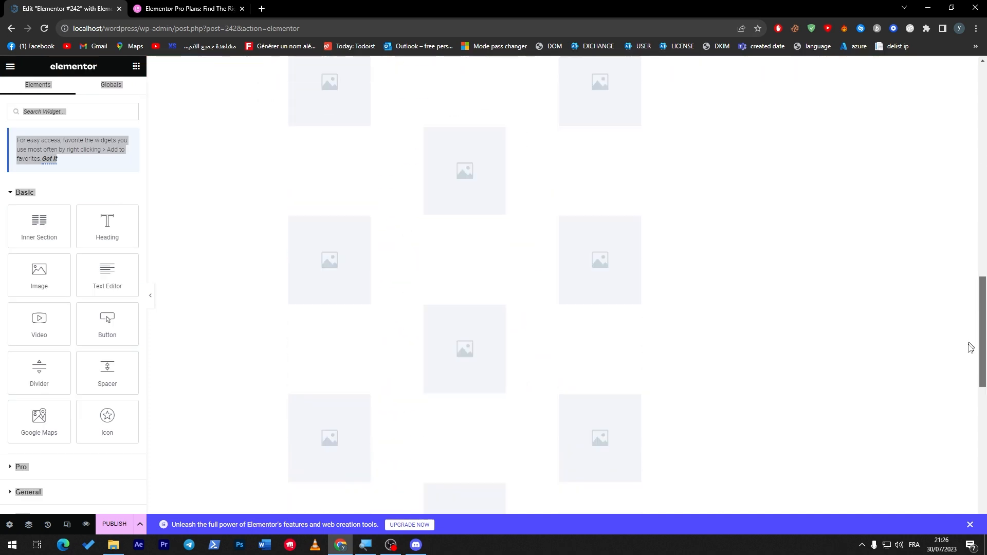
scroll("down", 3)
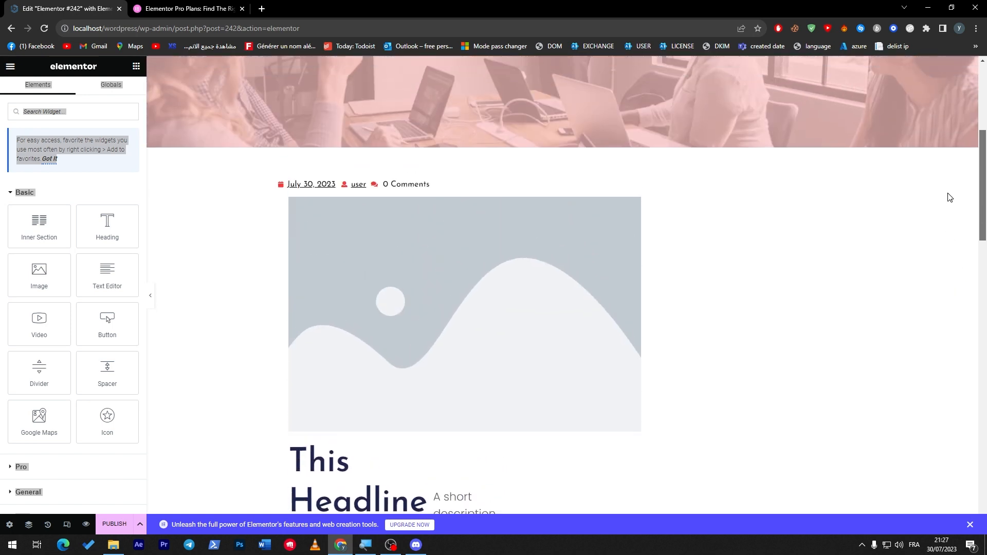
mouse_move(543, 151)
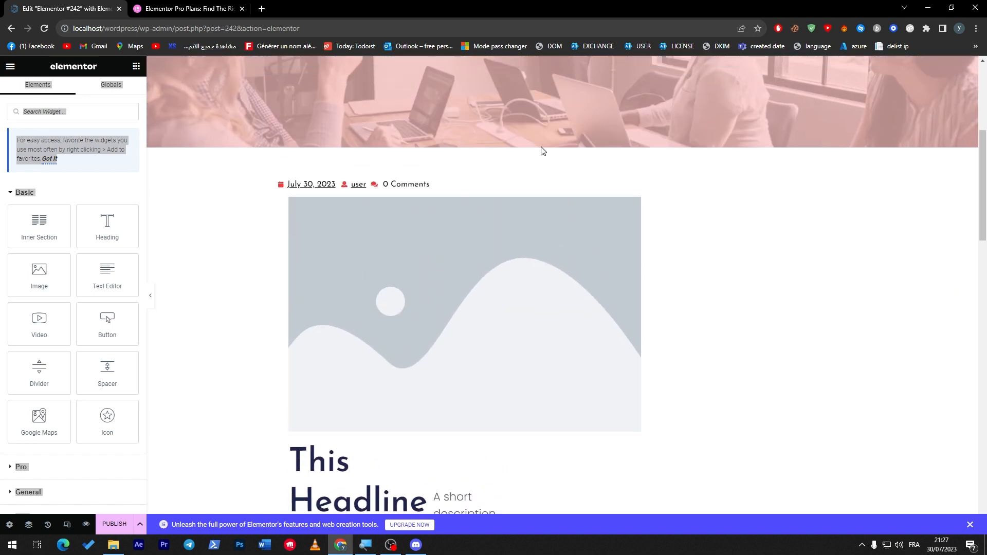
mouse_move(335, 148)
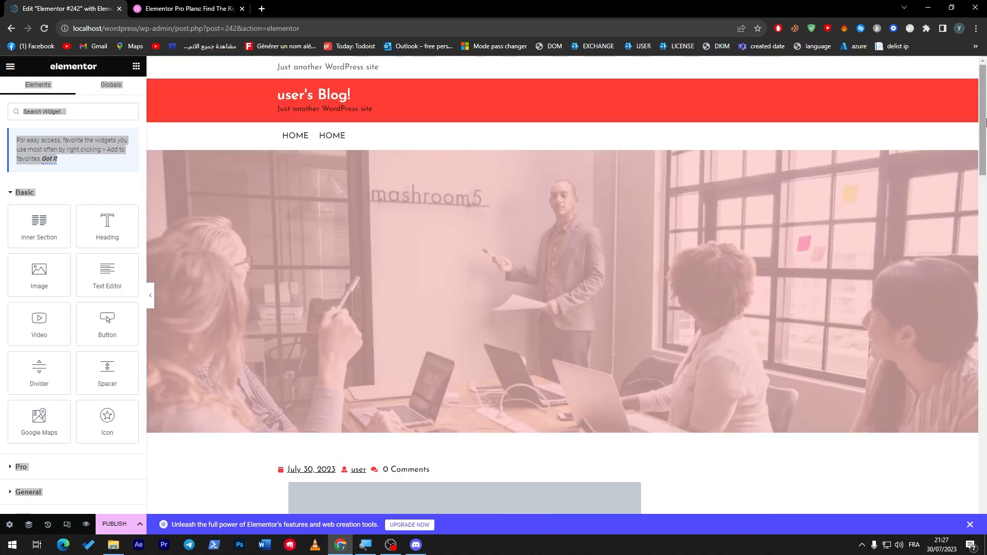
scroll("down", 3)
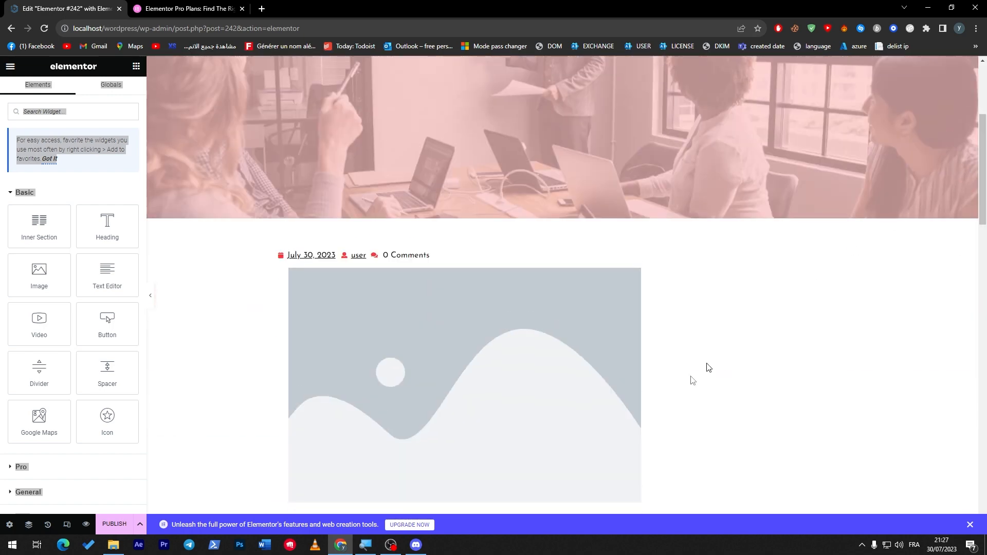
- View Site Settings for global colours, fonts and theme style from the hamburger menu, then exit to the dashboard
left_click(10, 66)
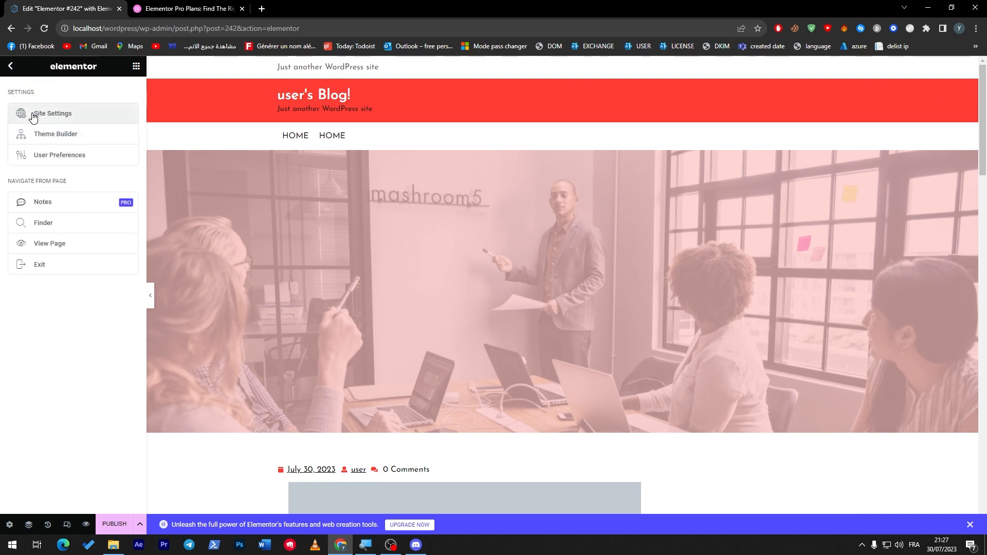
left_click(52, 113)
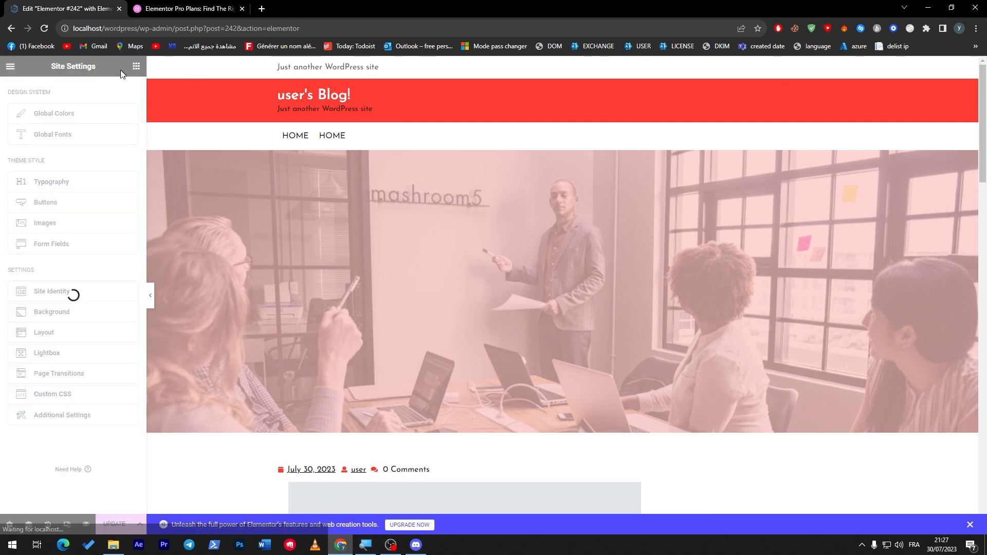
left_click(11, 65)
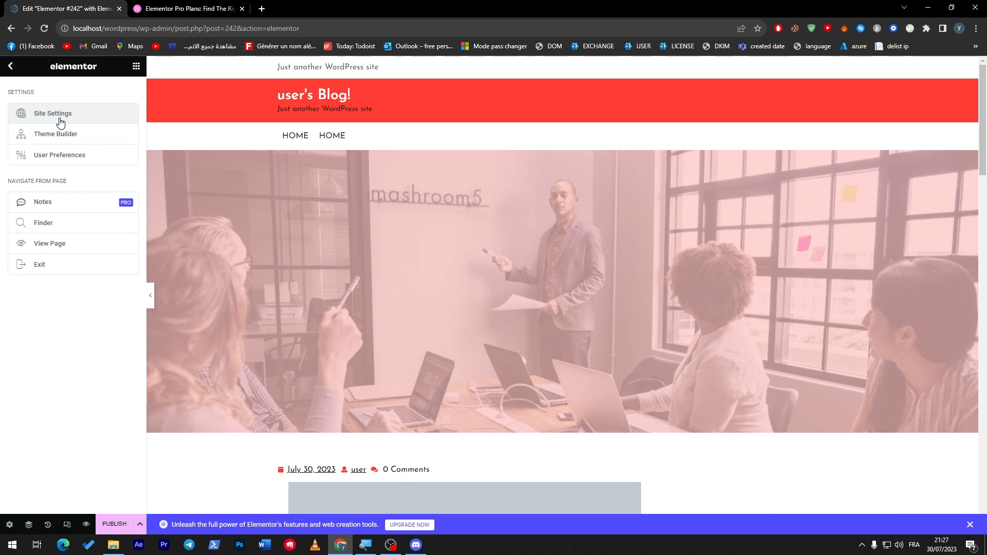
left_click(53, 113)
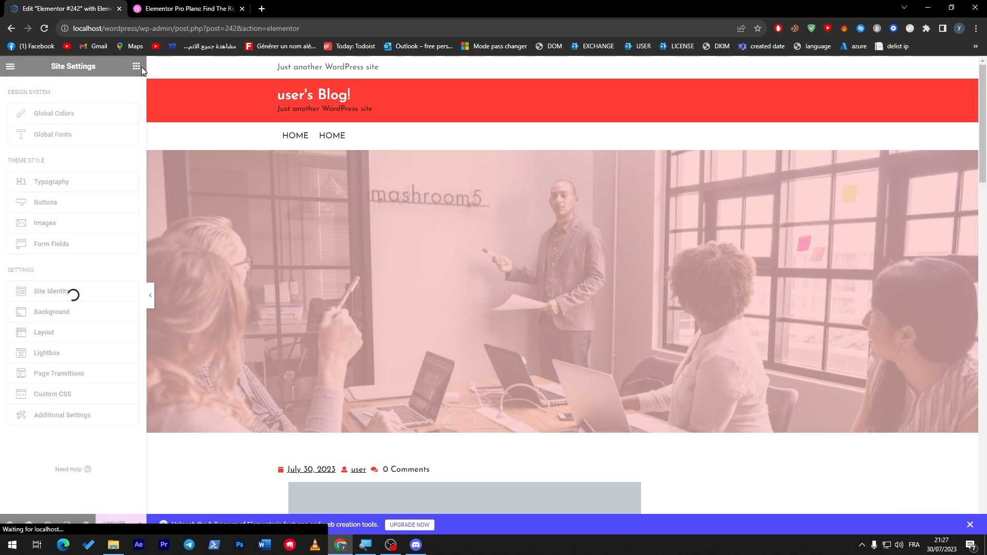
left_click(135, 66)
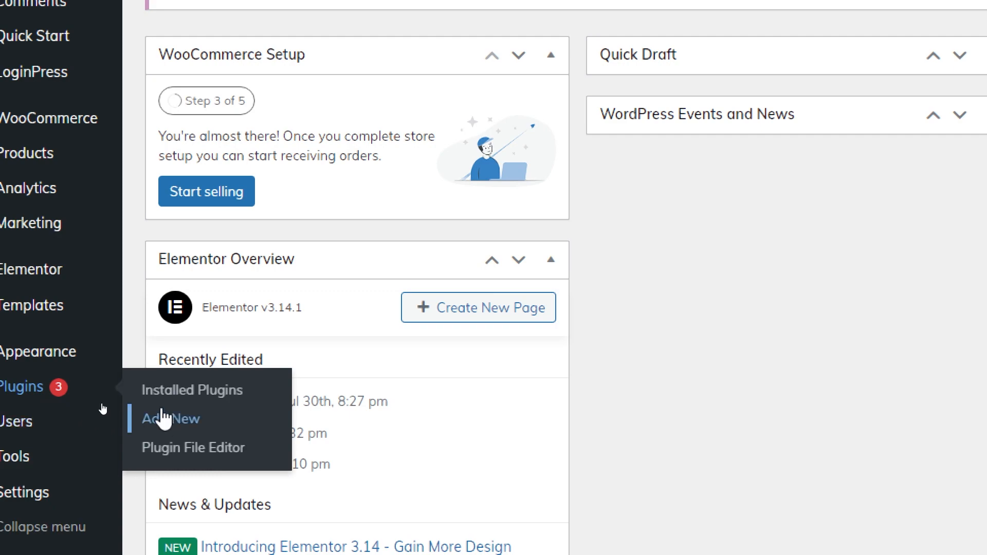
- Search the Add Plugins directory for 'elementor' to list available add-ons
left_click(169, 418)
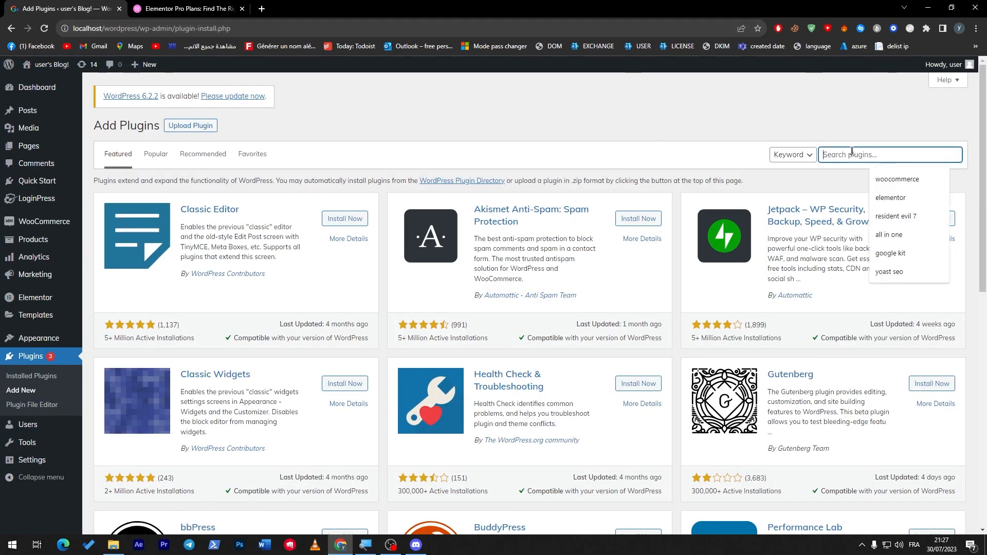
type("elementor")
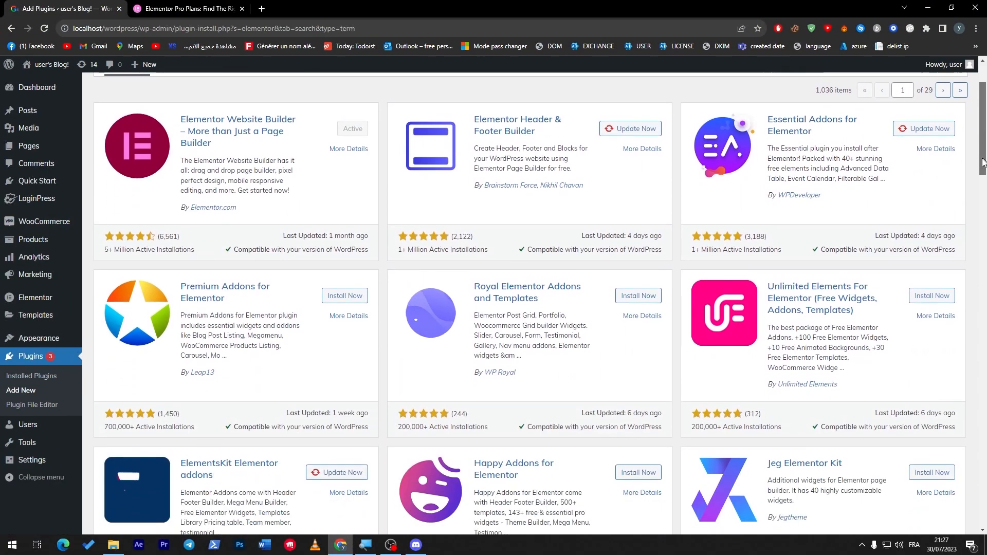
scroll("down", 3)
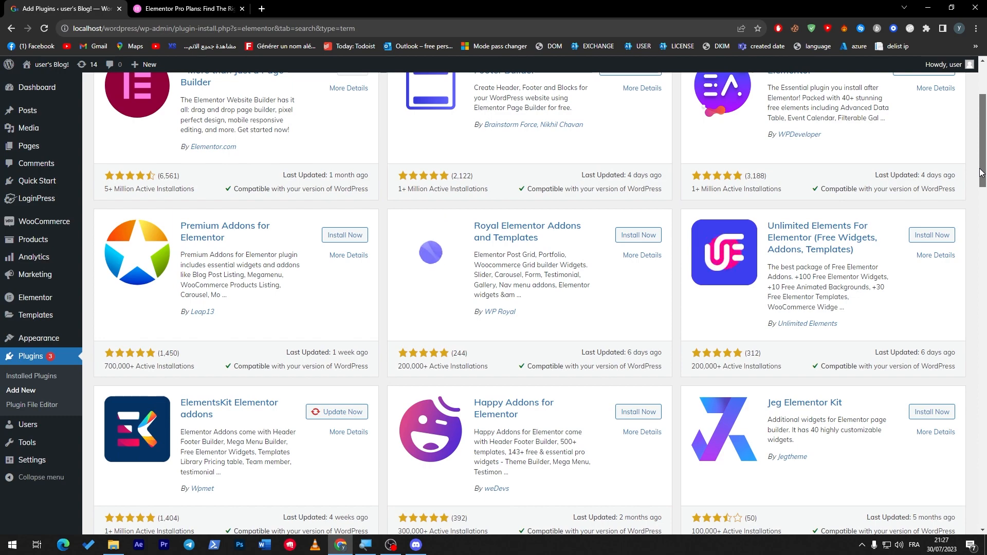
scroll("down", 3)
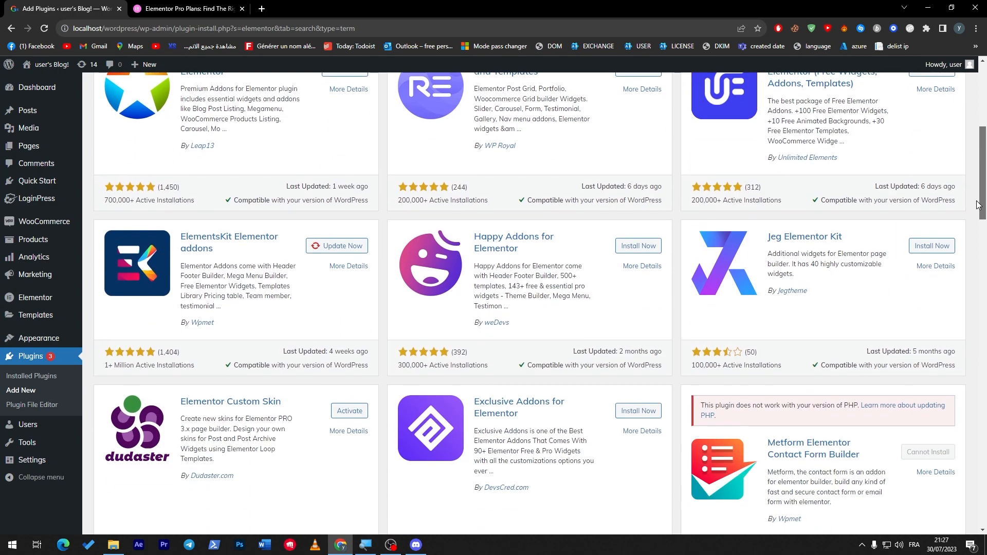
scroll("down", 3)
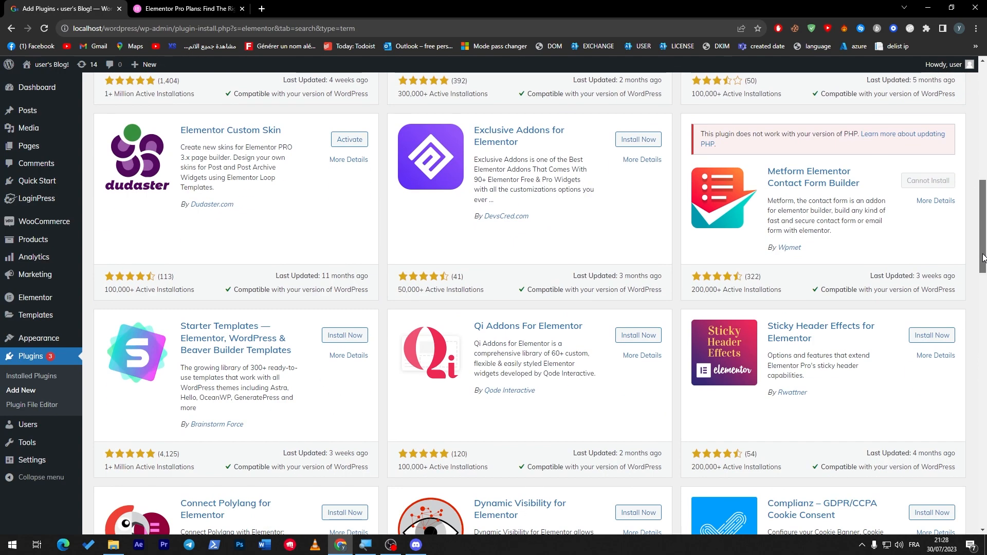
scroll("up", 3)
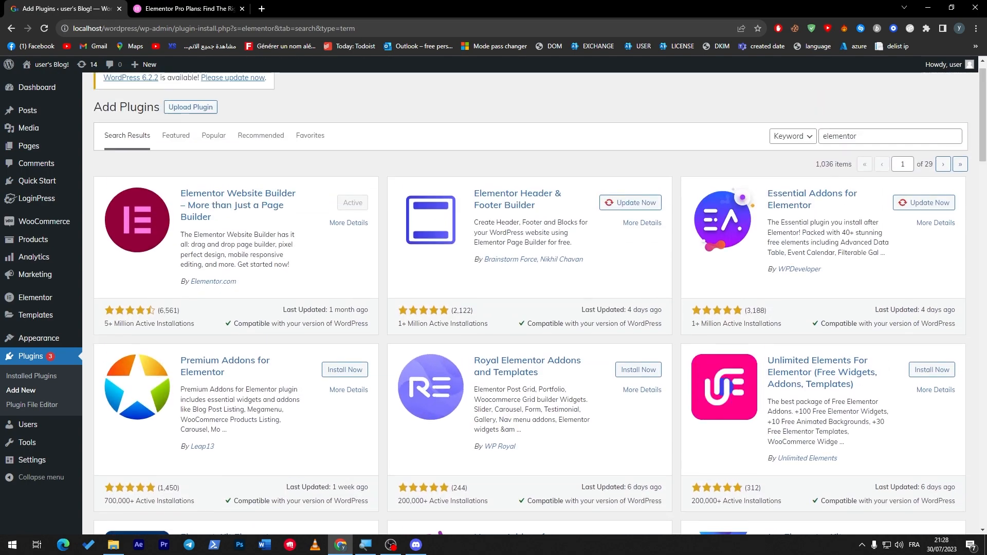
scroll("down", 3)
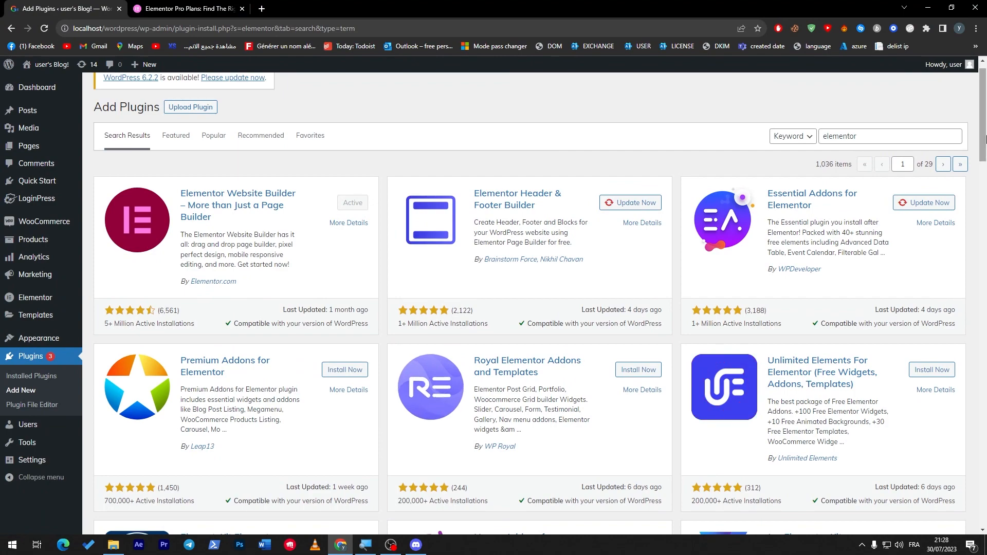
scroll("down", 3)
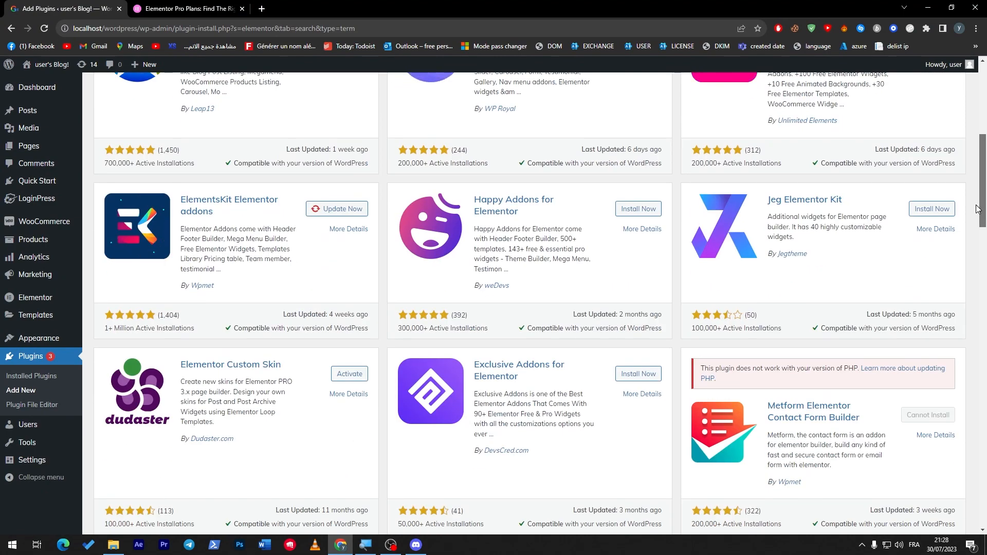
scroll("down", 3)
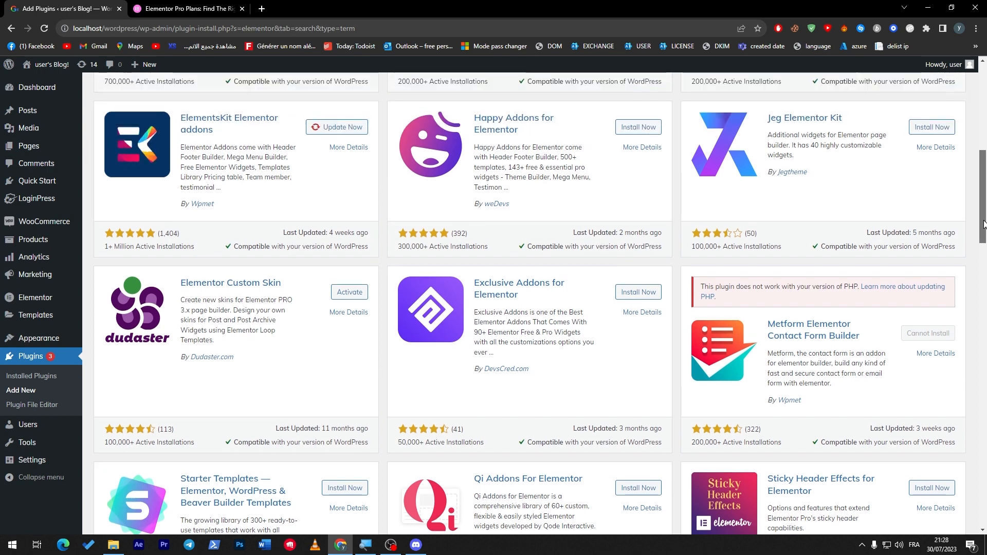
scroll("down", 3)
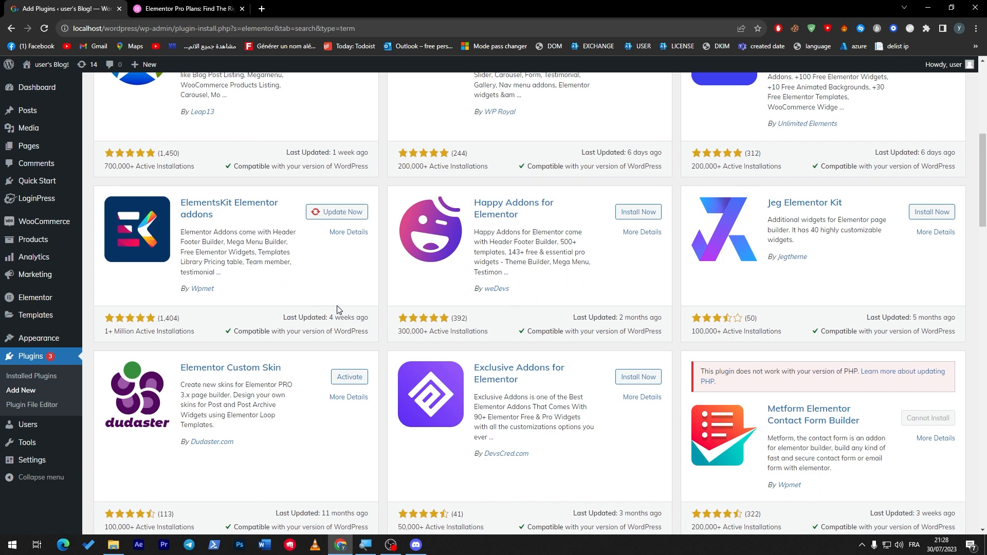
mouse_move(316, 272)
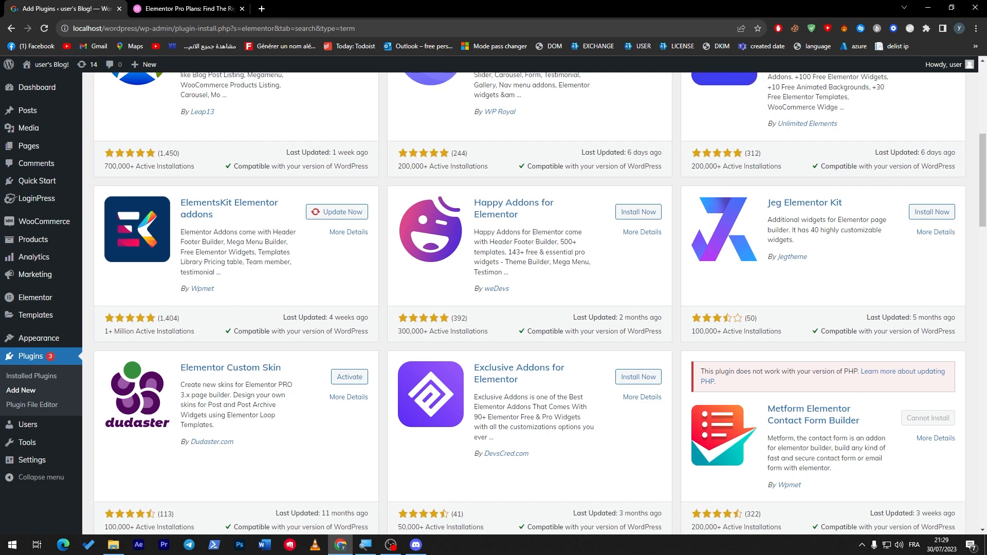
scroll("up", 3)
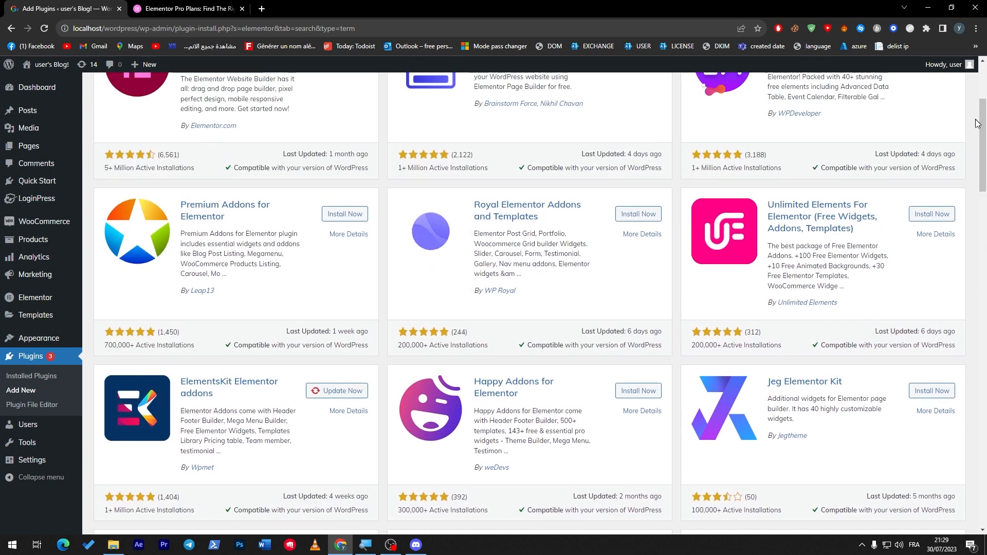